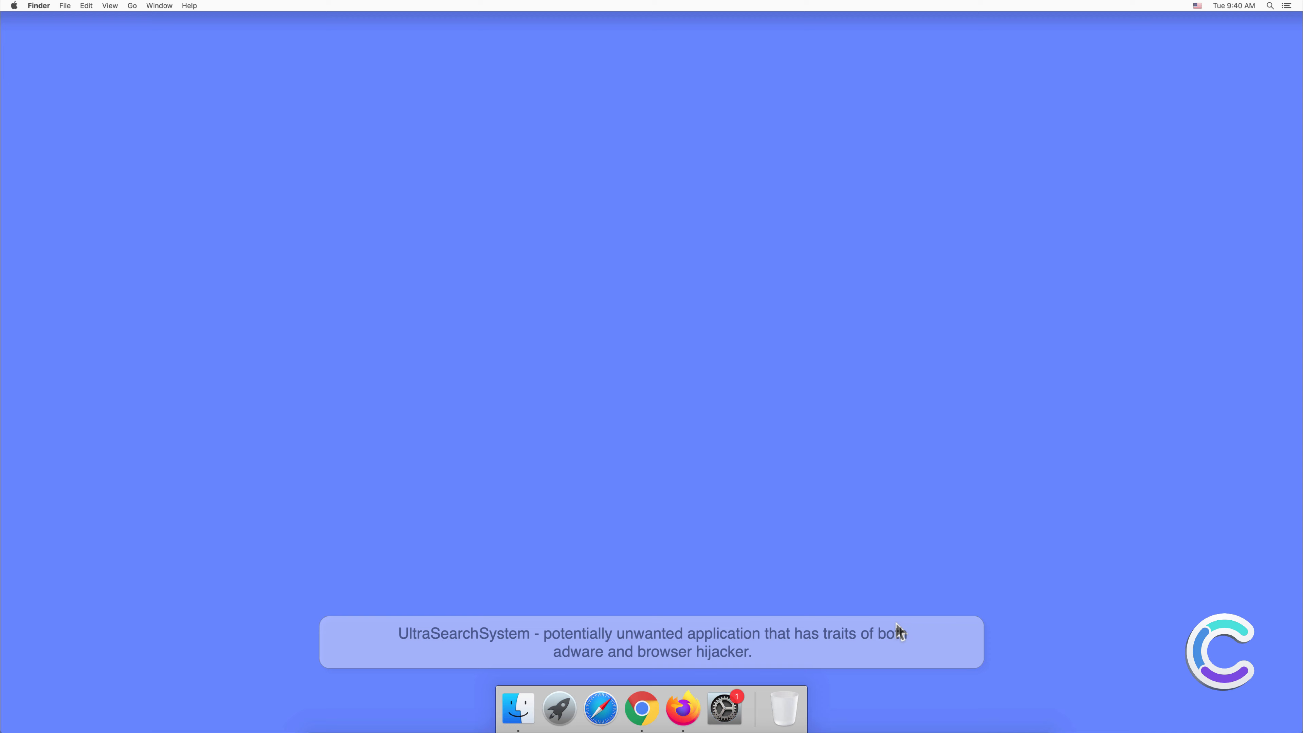
Step: Bring up Go to Folder from the Go menu with ~/Library as the destination path
left_click(132, 6)
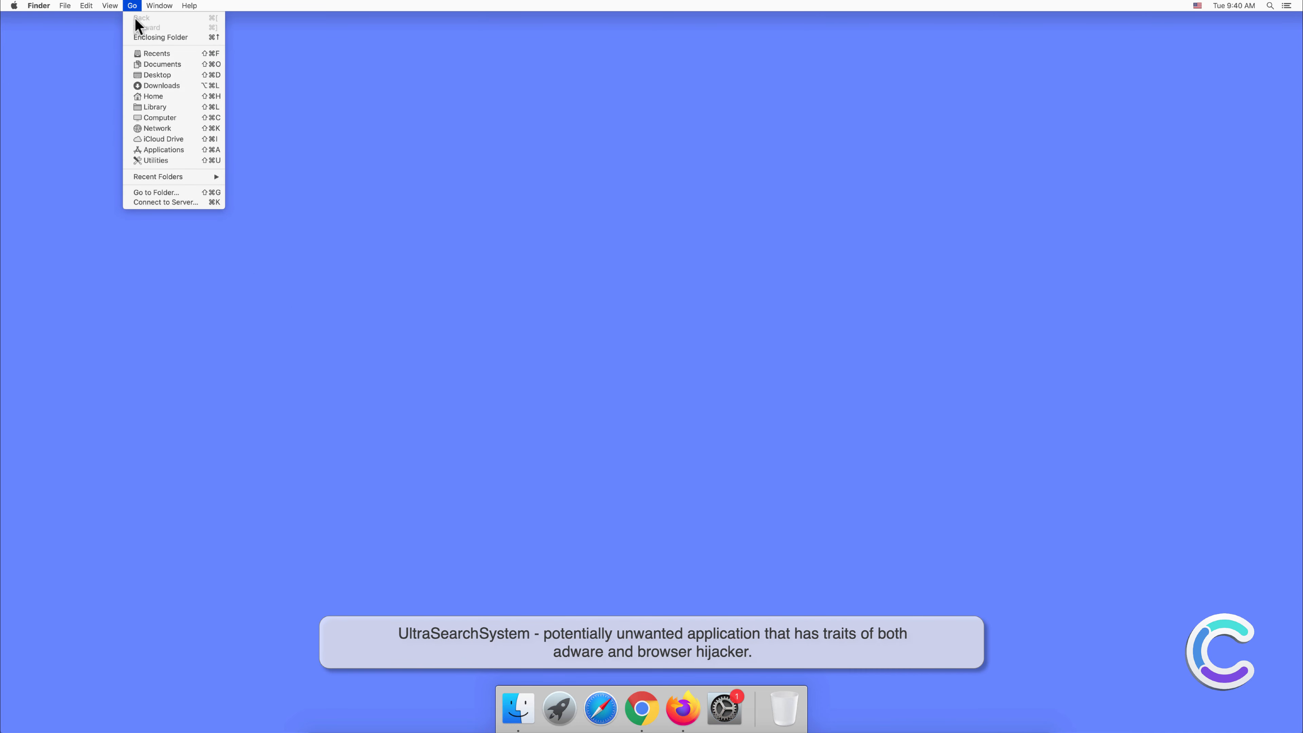
left_click(156, 193)
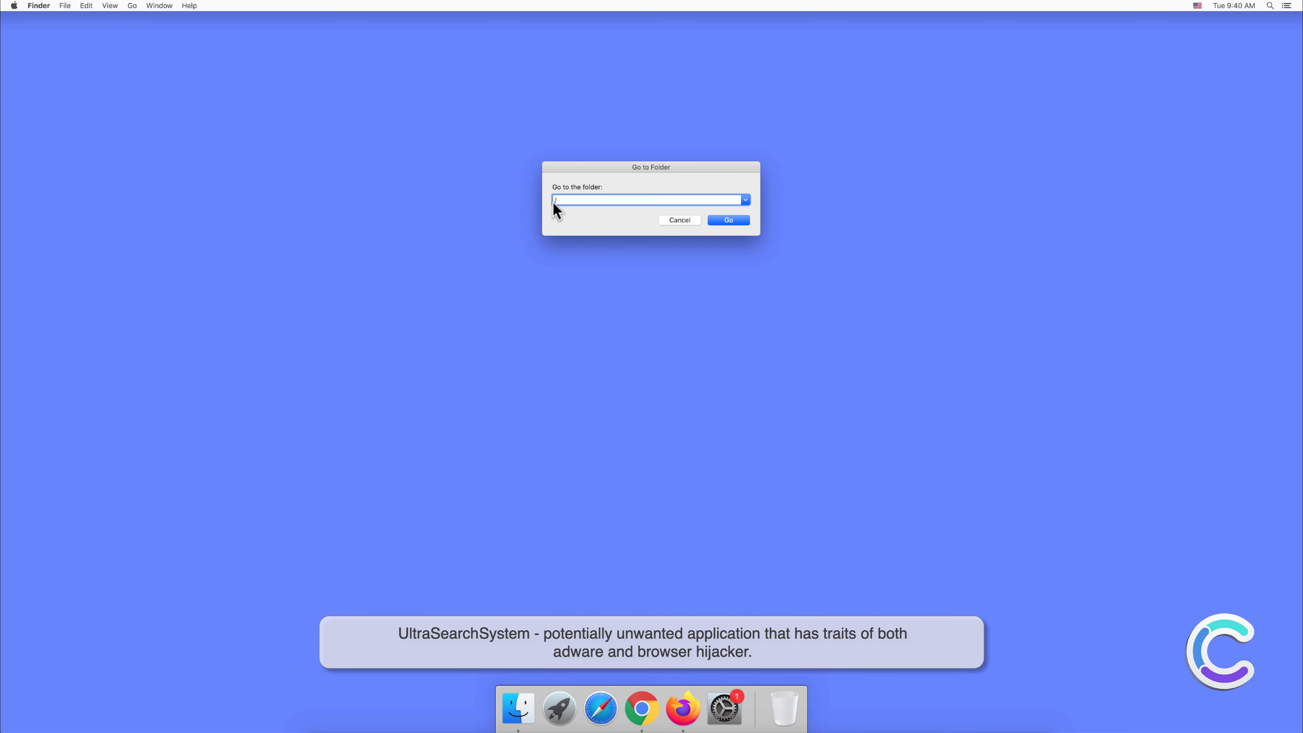
type("~/Library")
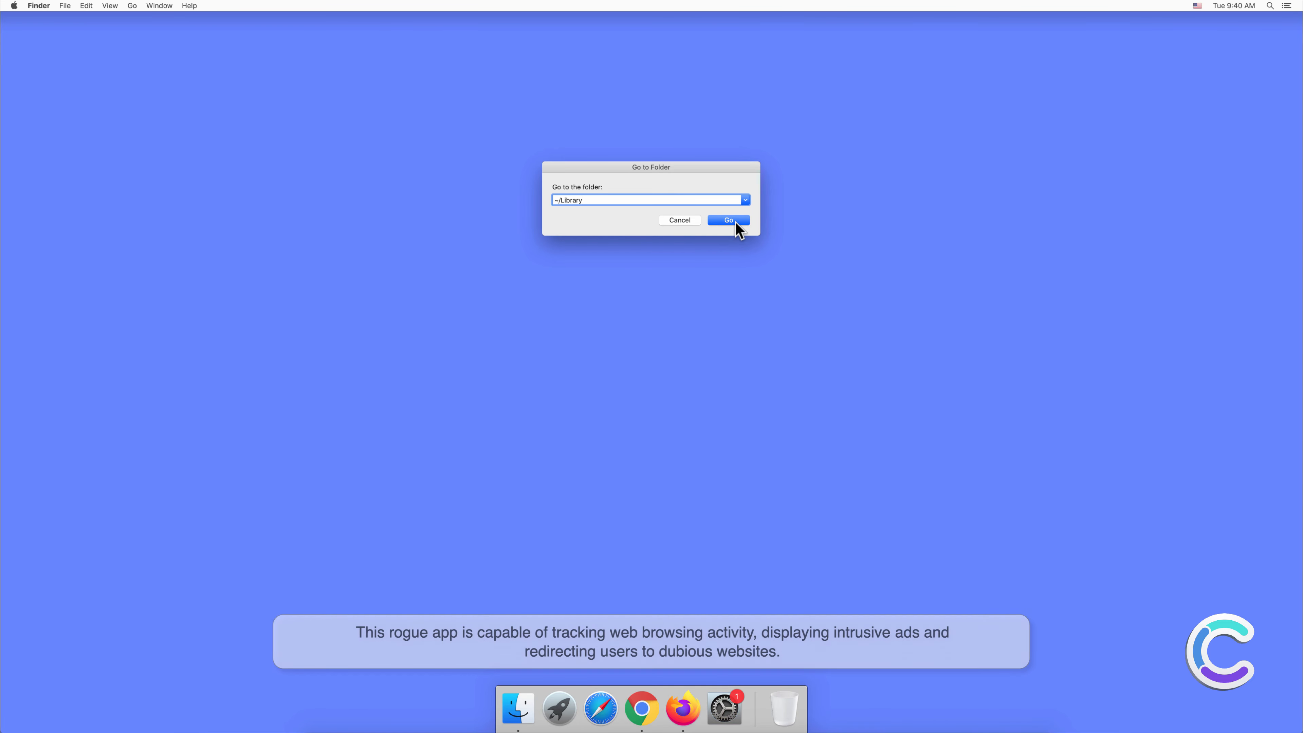
Step: Enter ~/Library and expand Application Support and the com.UltraSearchSystem folder to reveal its files
left_click(728, 220)
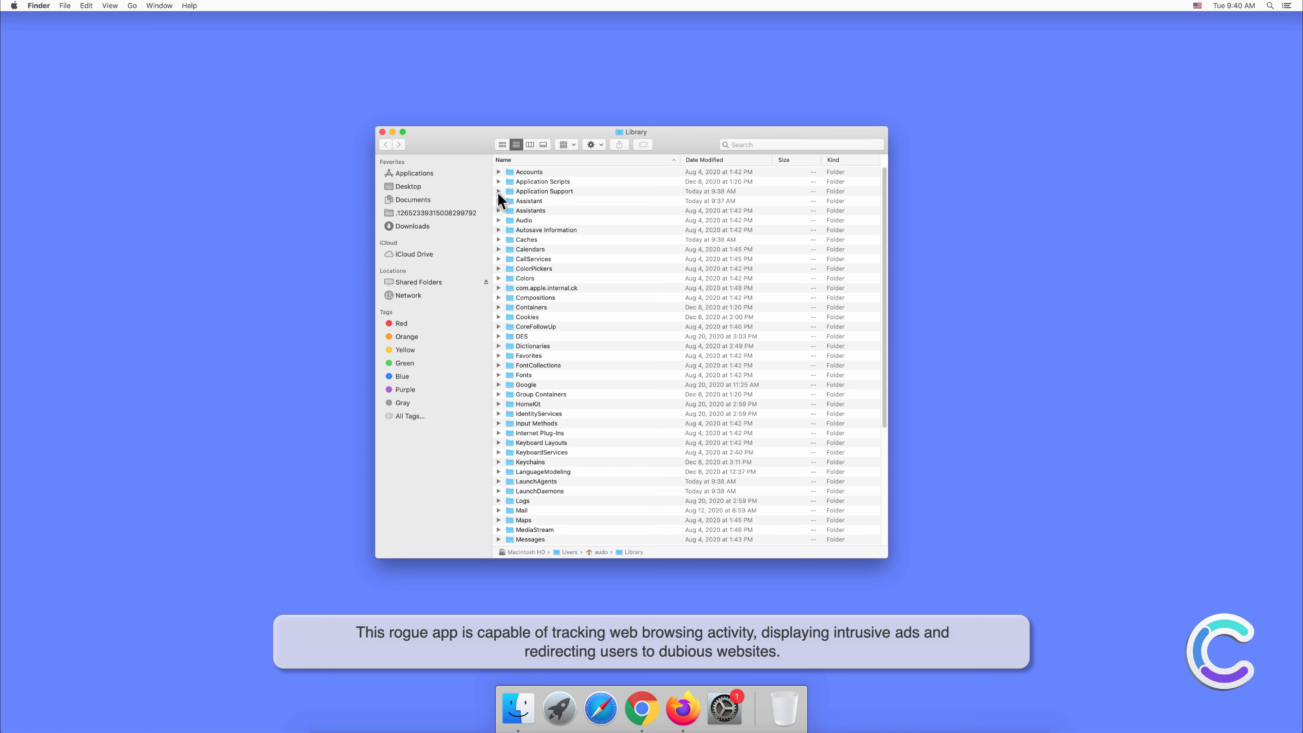
left_click(498, 191)
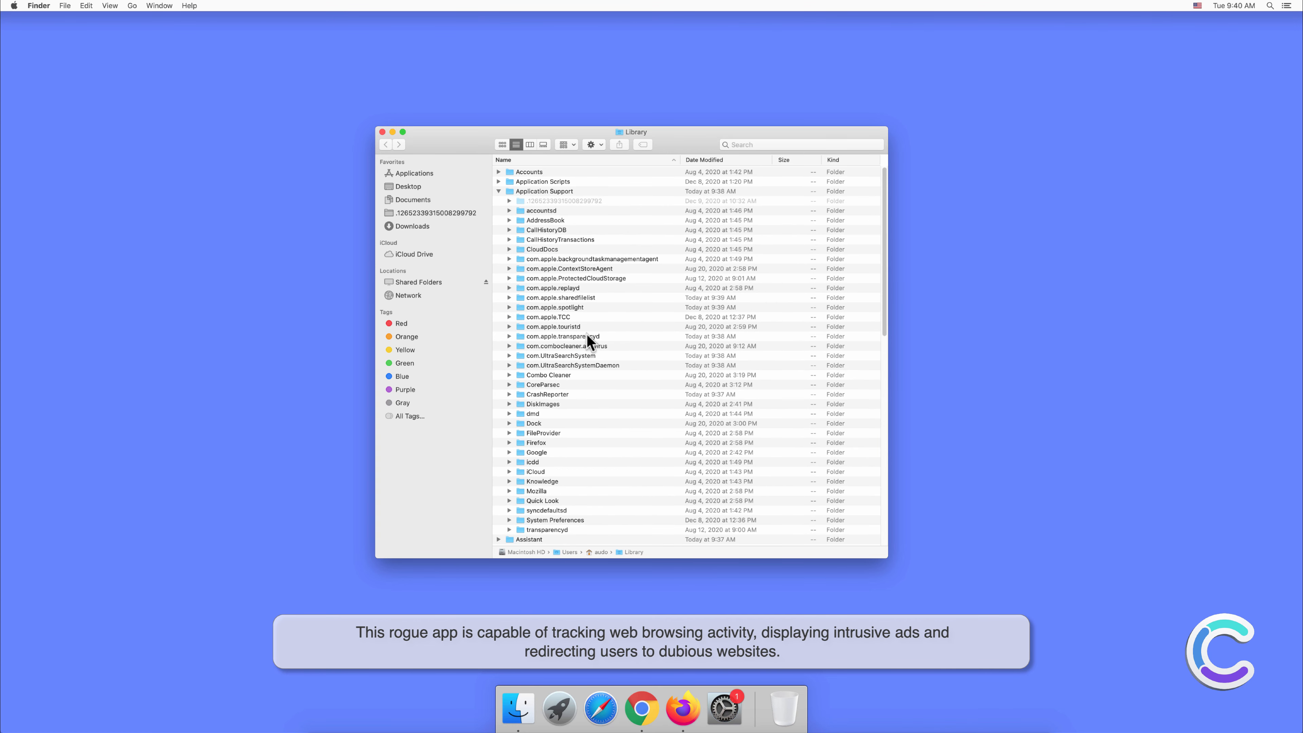
left_click(509, 355)
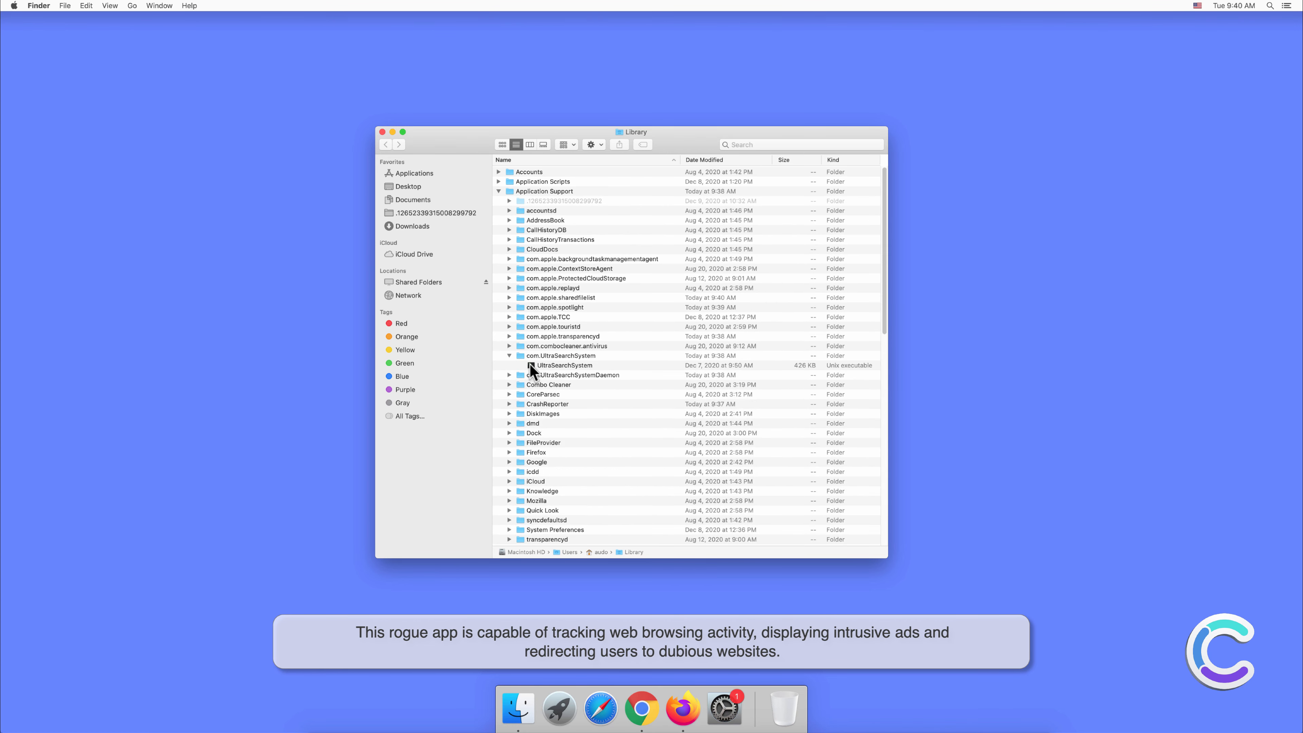
mouse_move(510, 379)
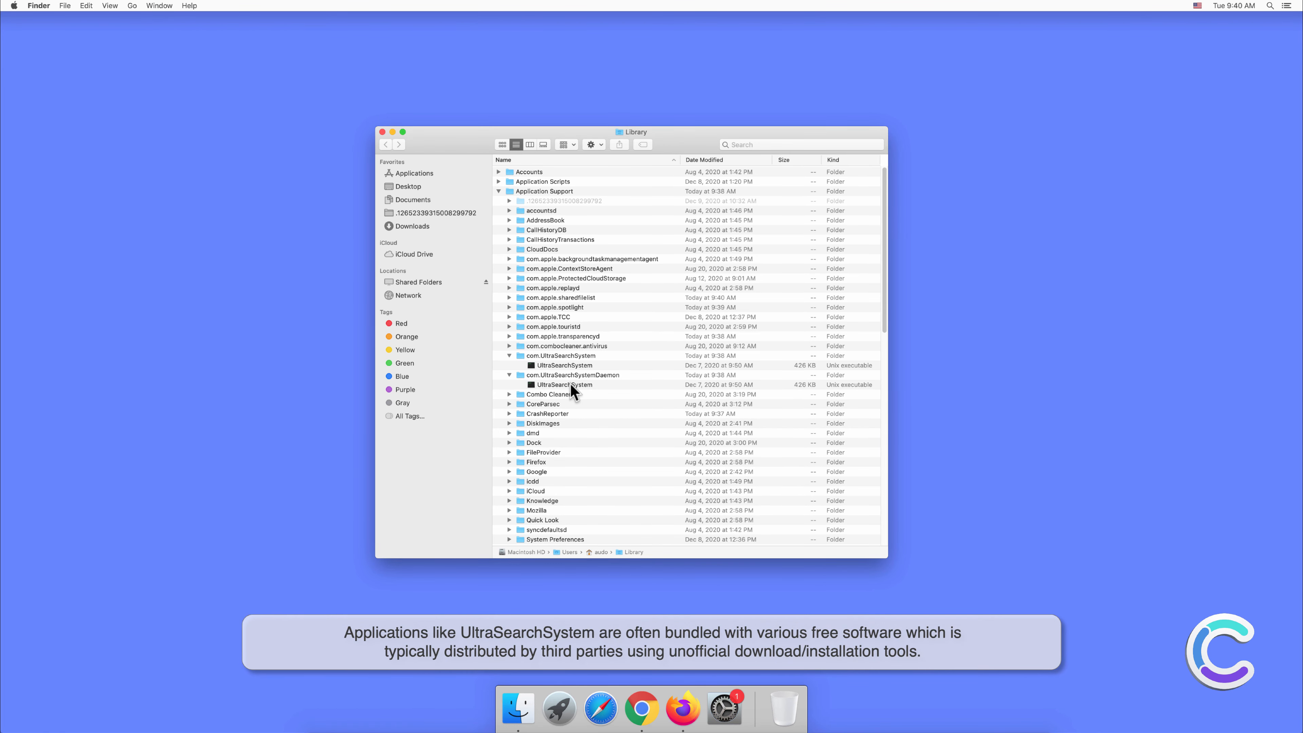
mouse_move(624, 395)
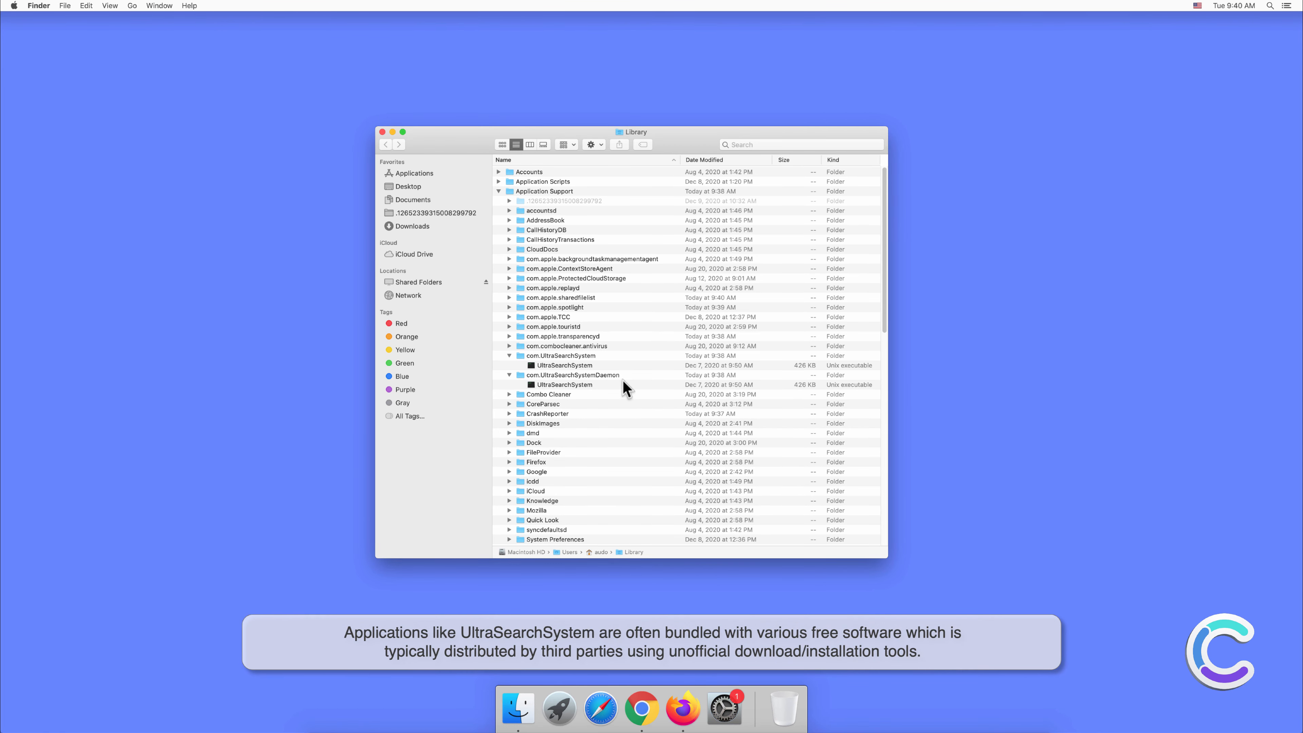
scroll("down", 3)
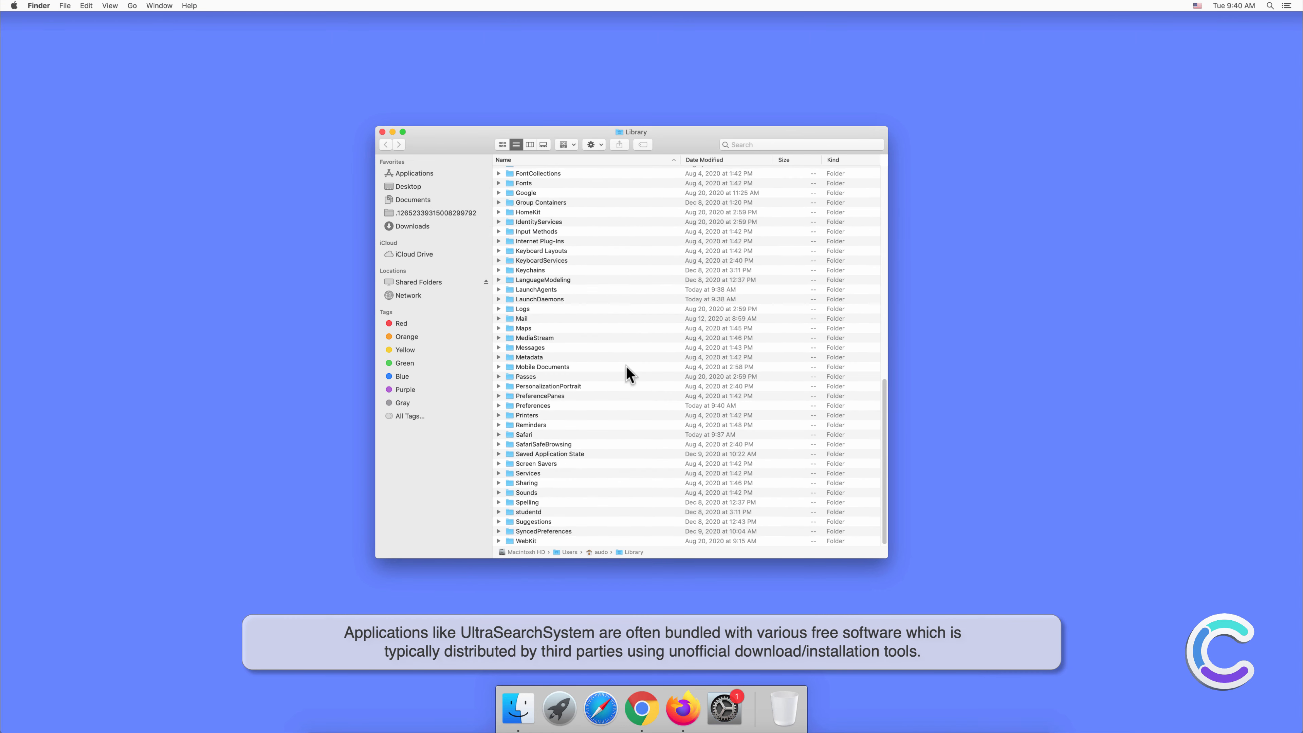
mouse_move(498, 296)
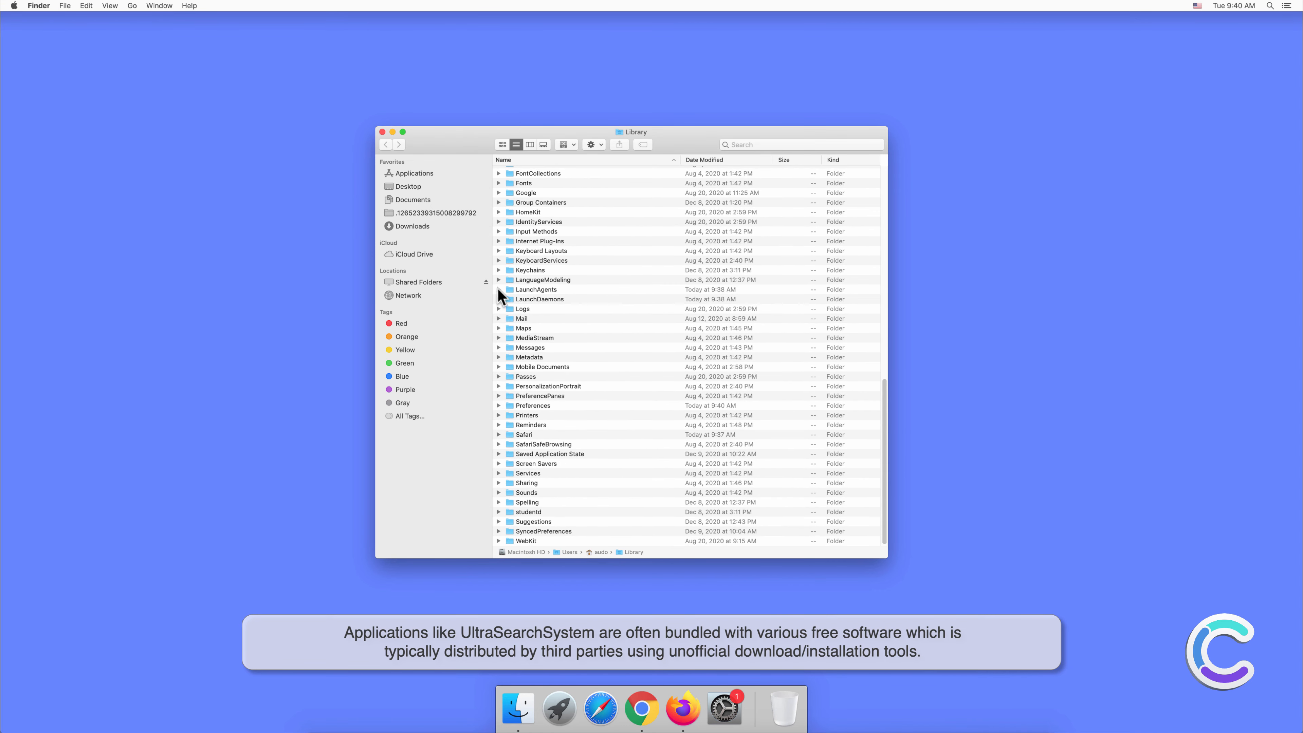
Step: Expand LaunchAgents and LaunchDaemons and trash com.UltraSearchSystemDaemon.plist
left_click(498, 290)
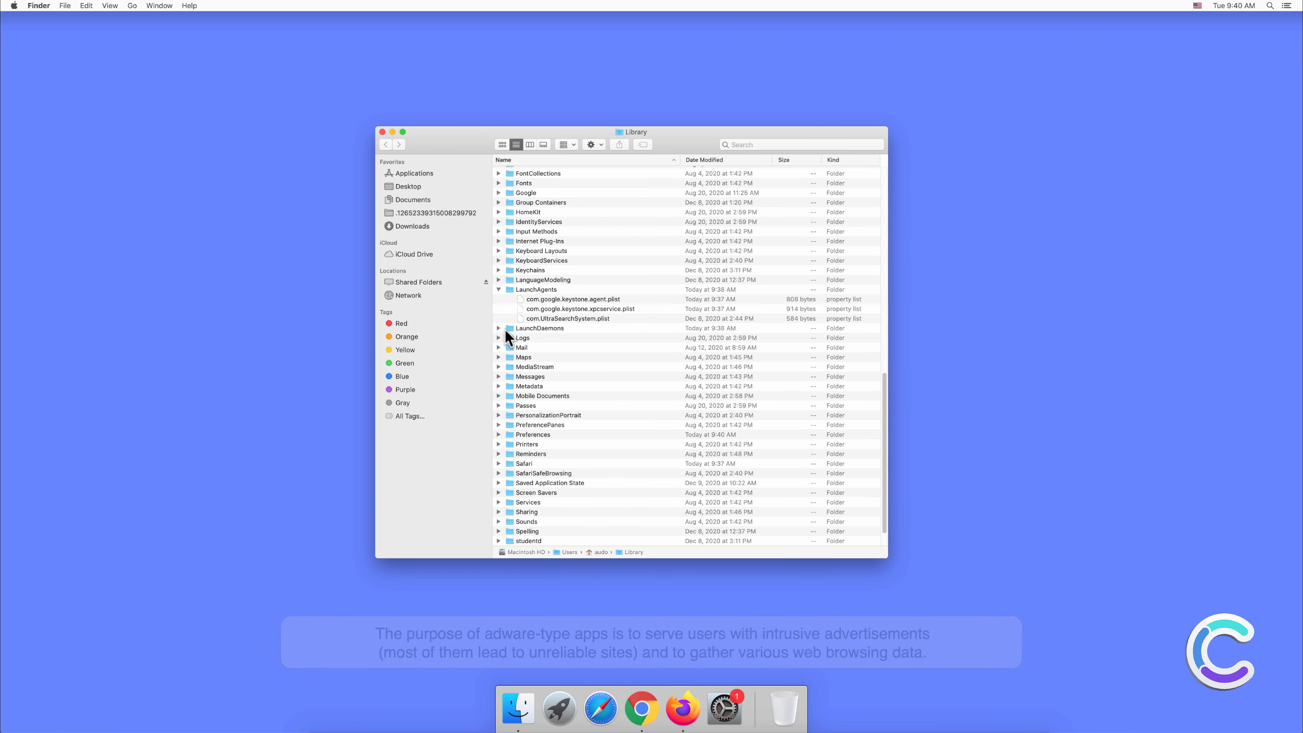
left_click(499, 328)
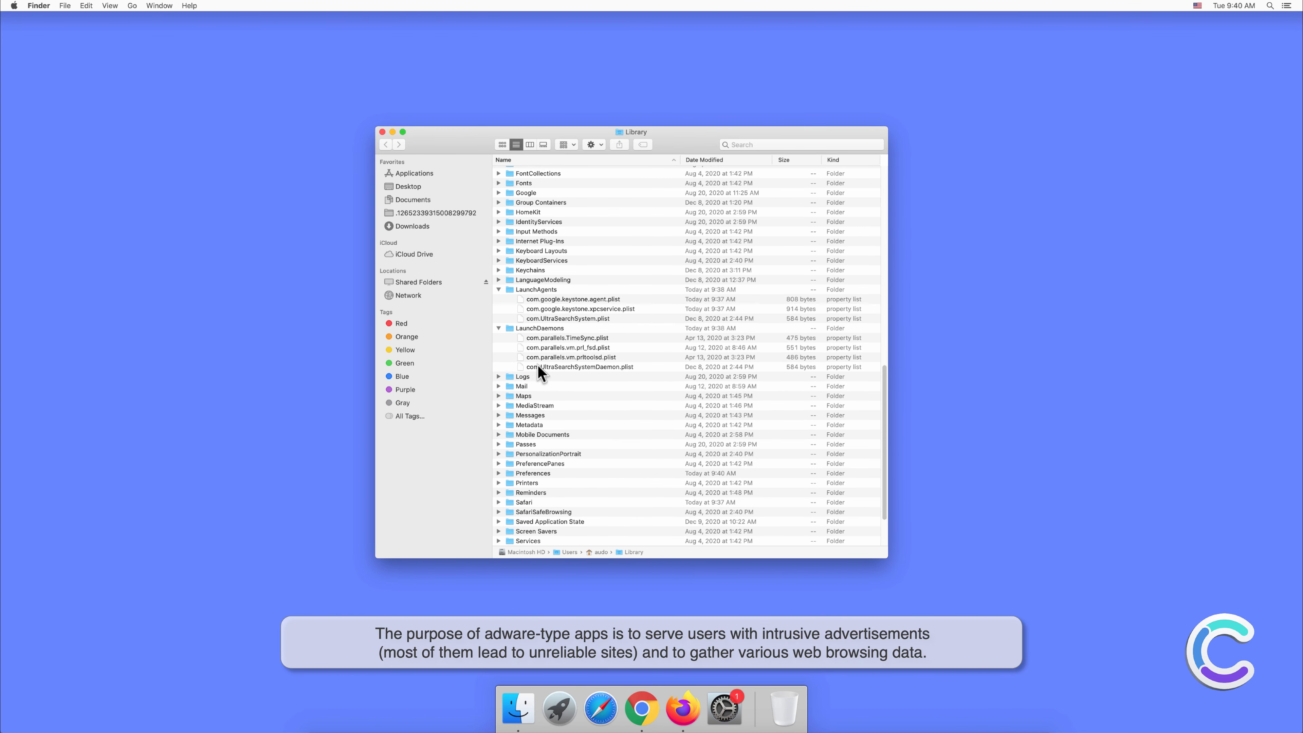
mouse_move(660, 380)
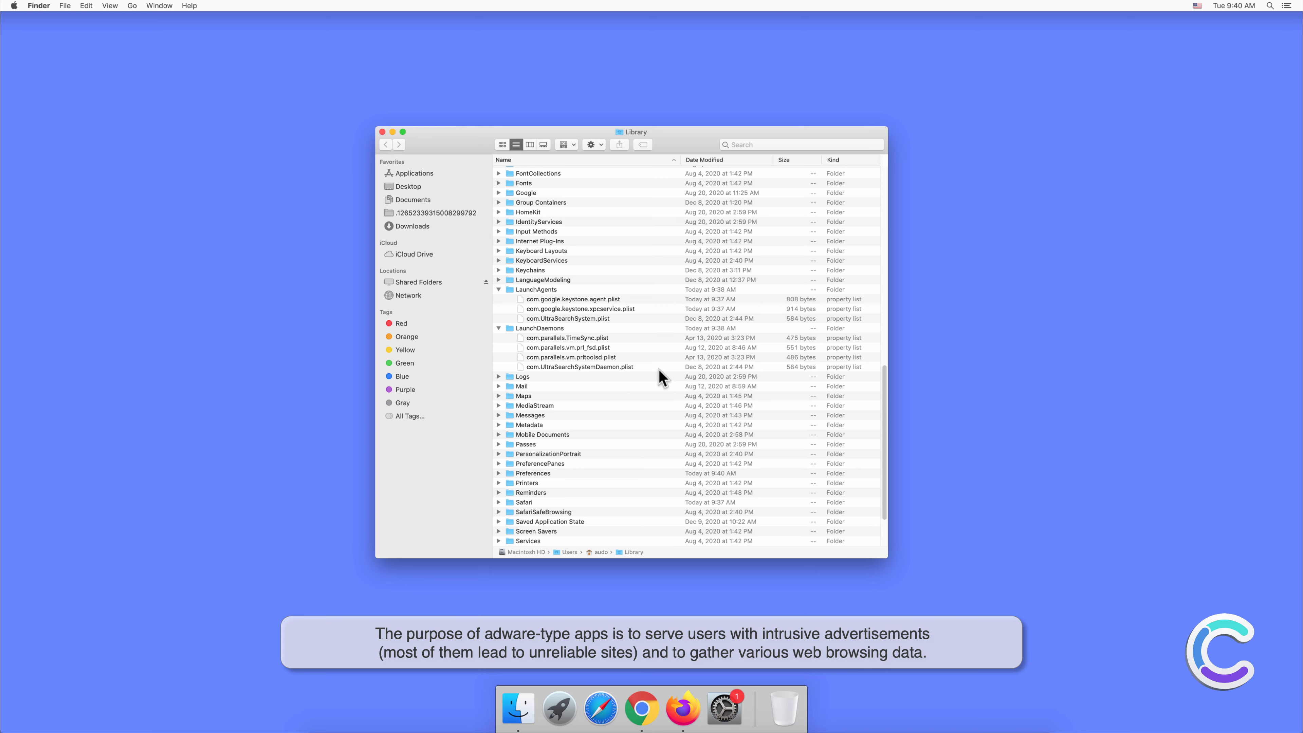
right_click(580, 367)
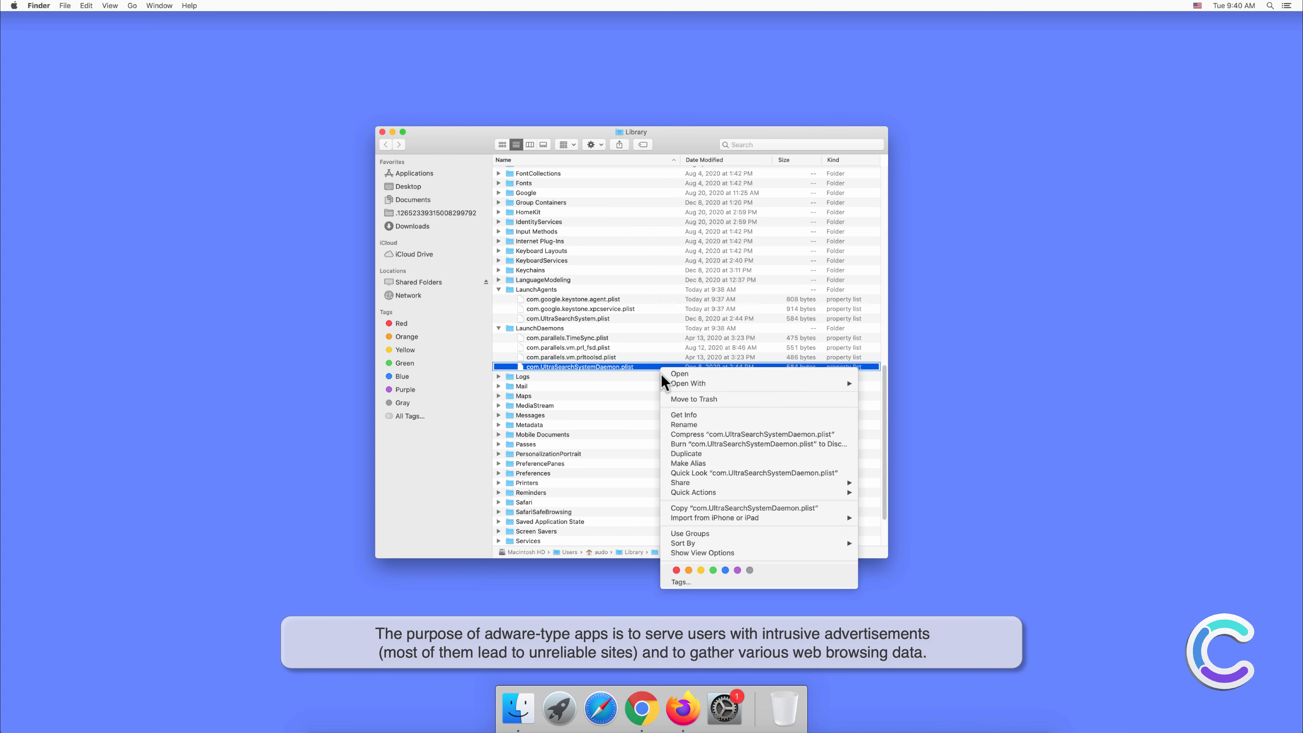
left_click(523, 367)
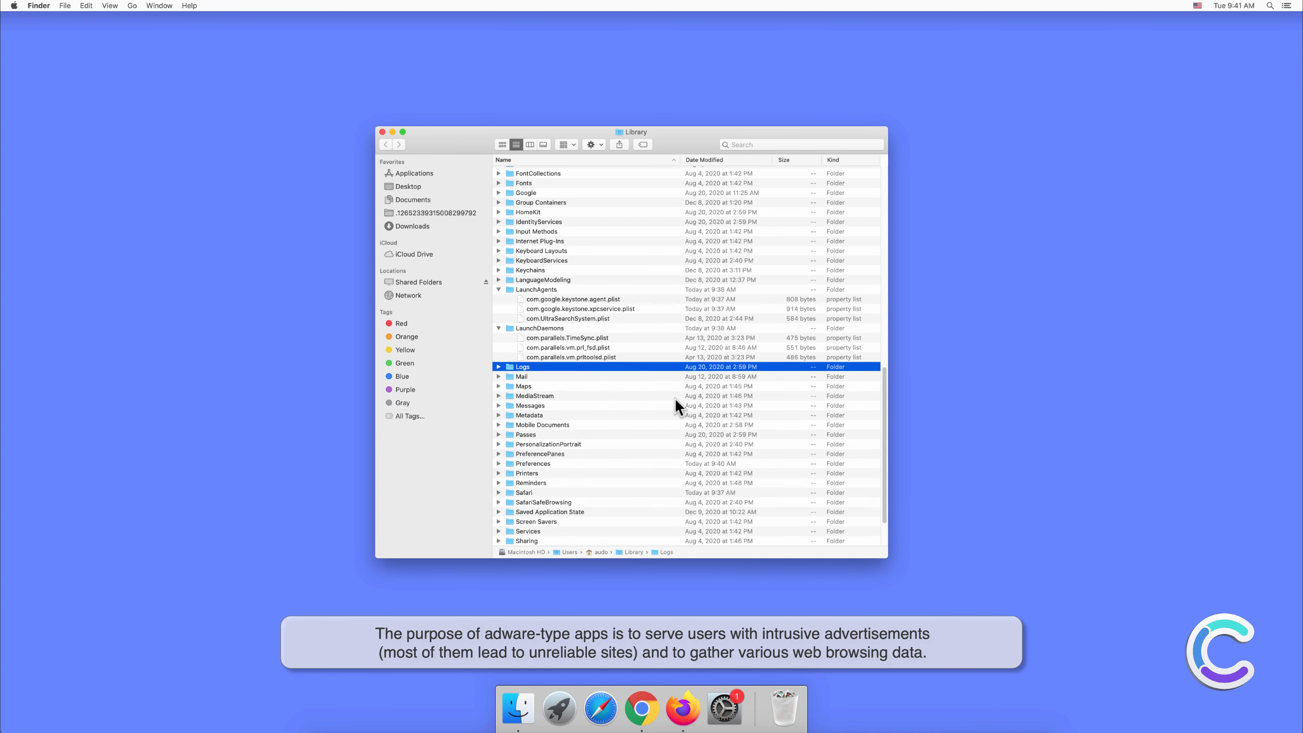
Step: Trash both UltraSearchSystem executables inside Application Support
right_click(568, 319)
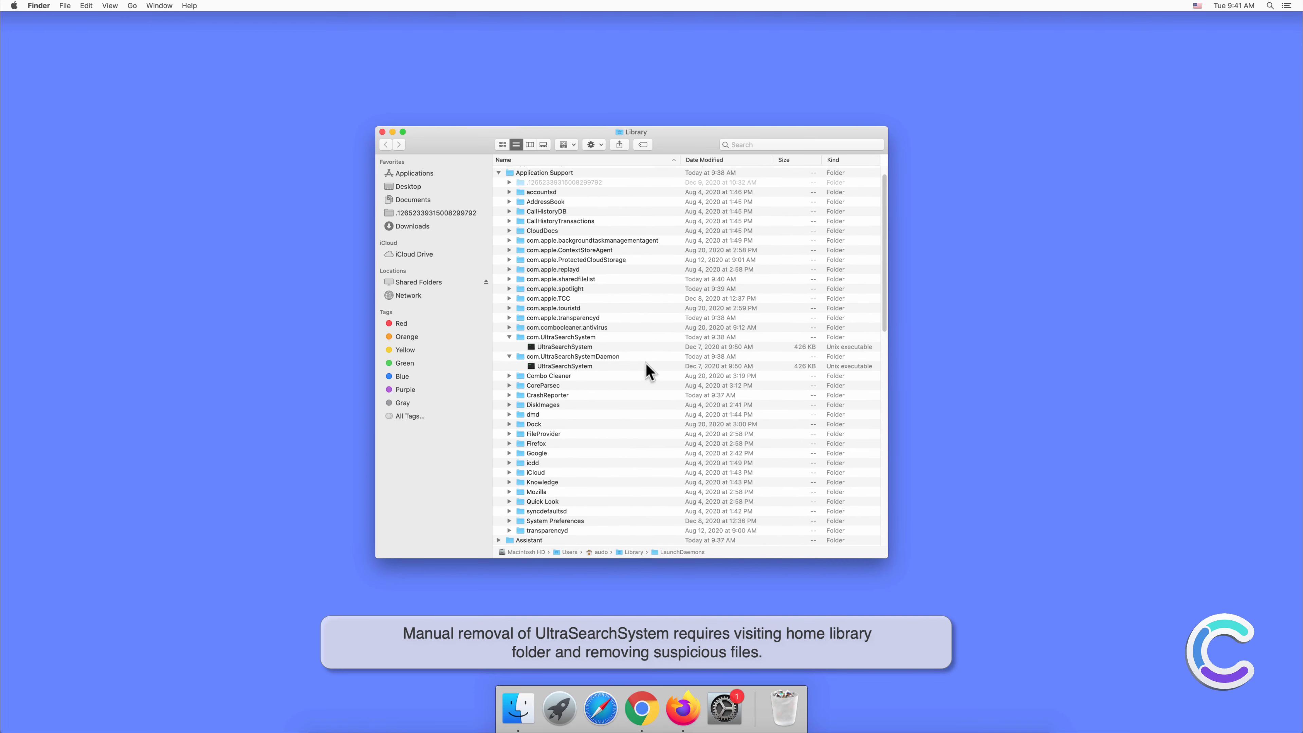
right_click(565, 366)
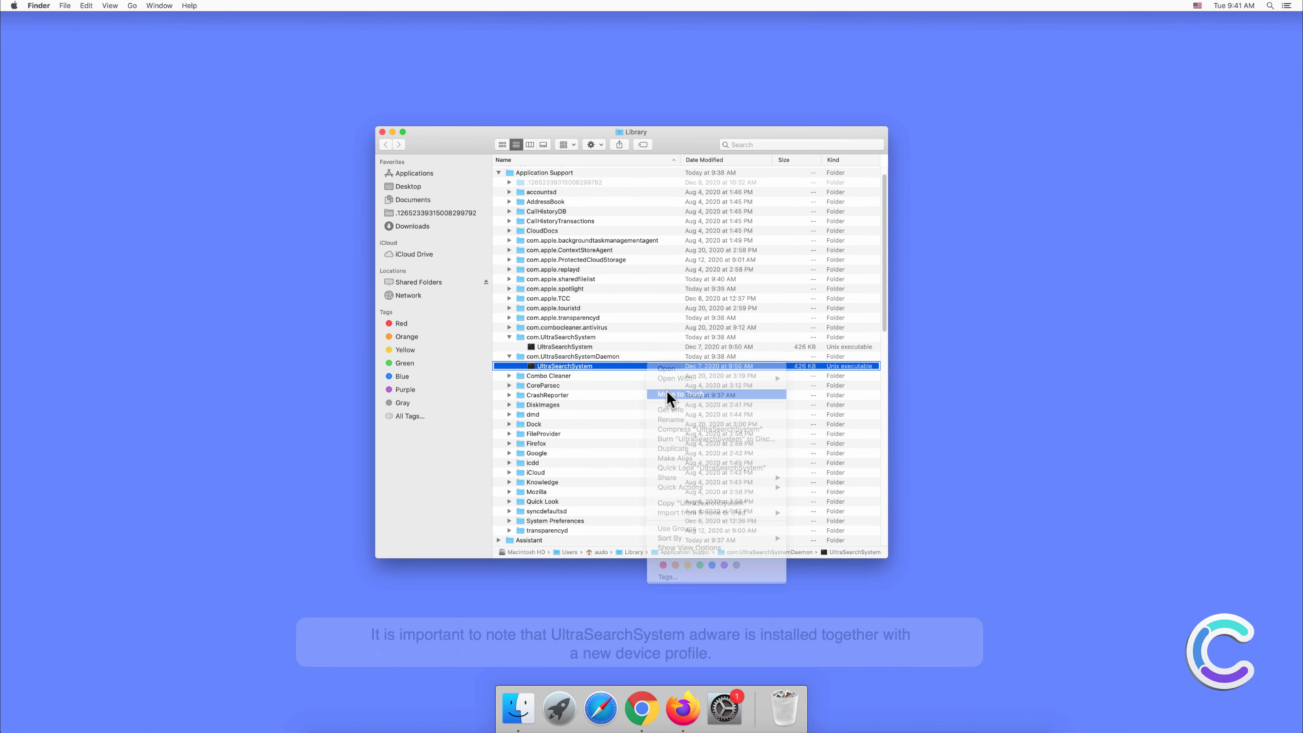
left_click(548, 366)
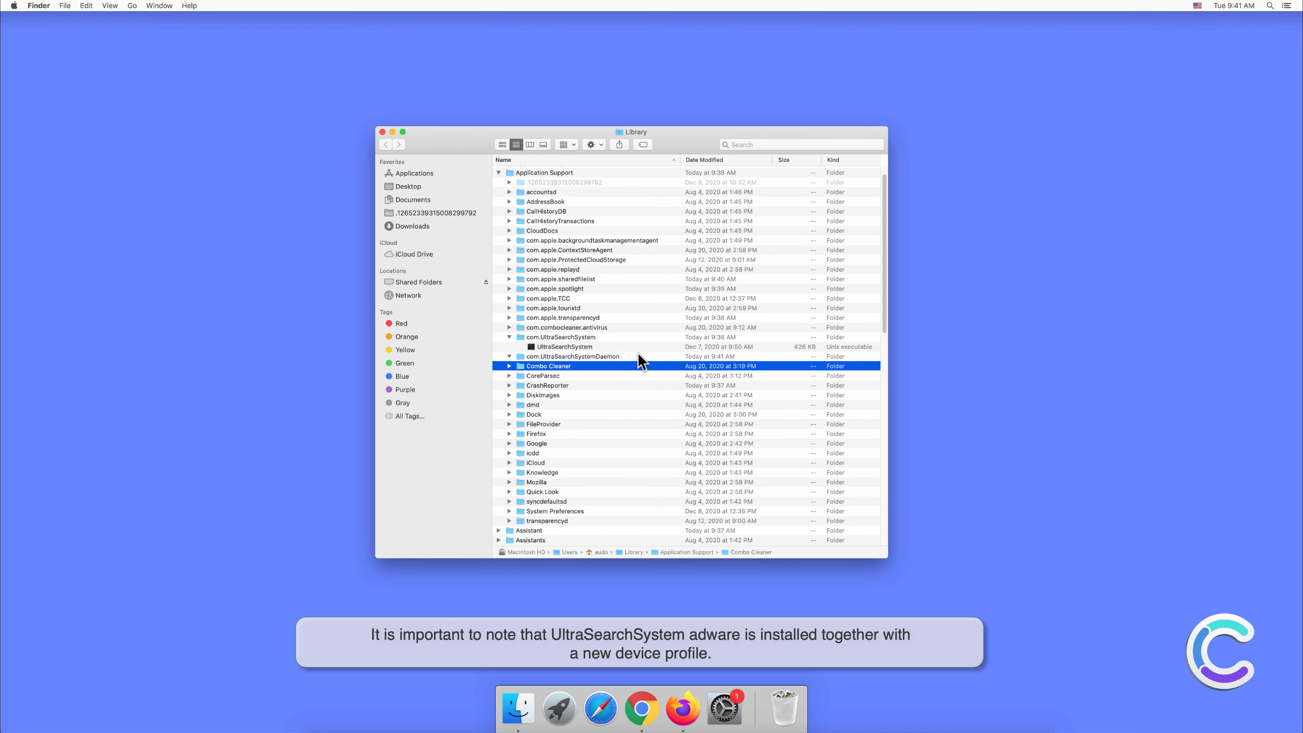
right_click(564, 347)
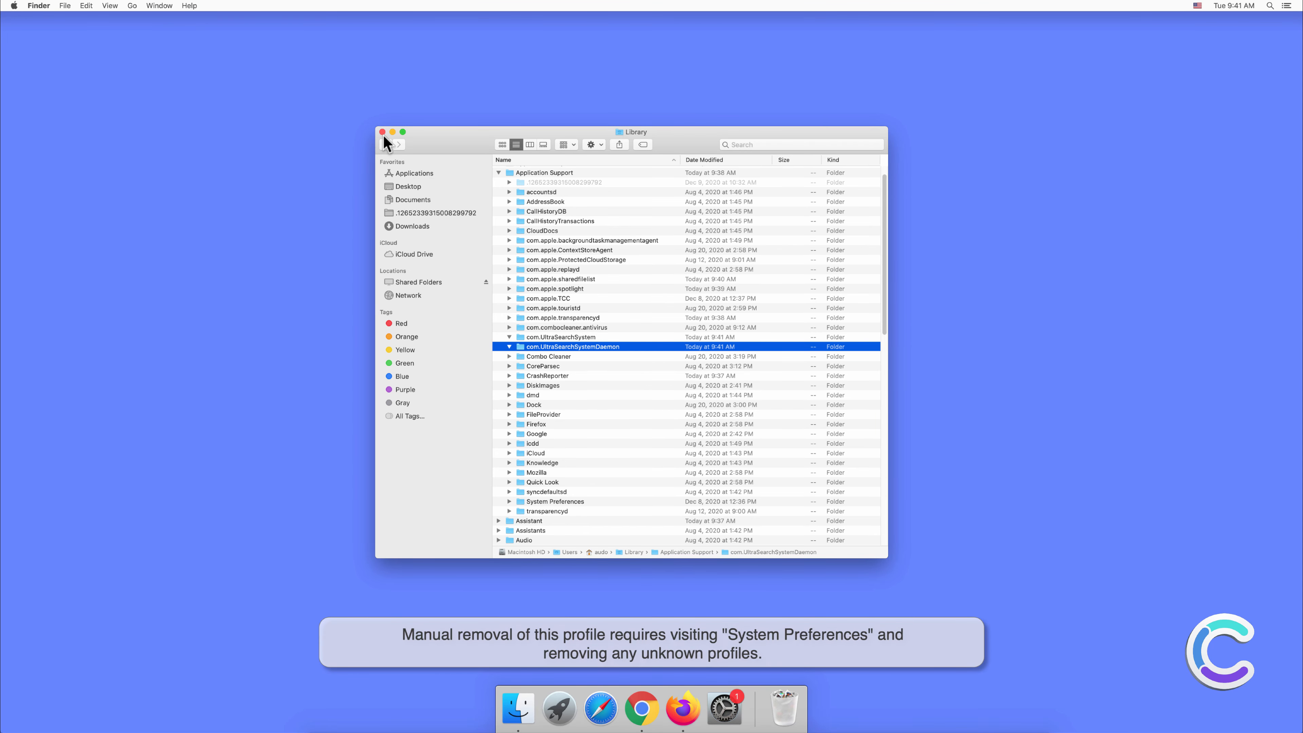
Step: Leave the Library window and go to the Profiles pane of System Preferences
left_click(383, 132)
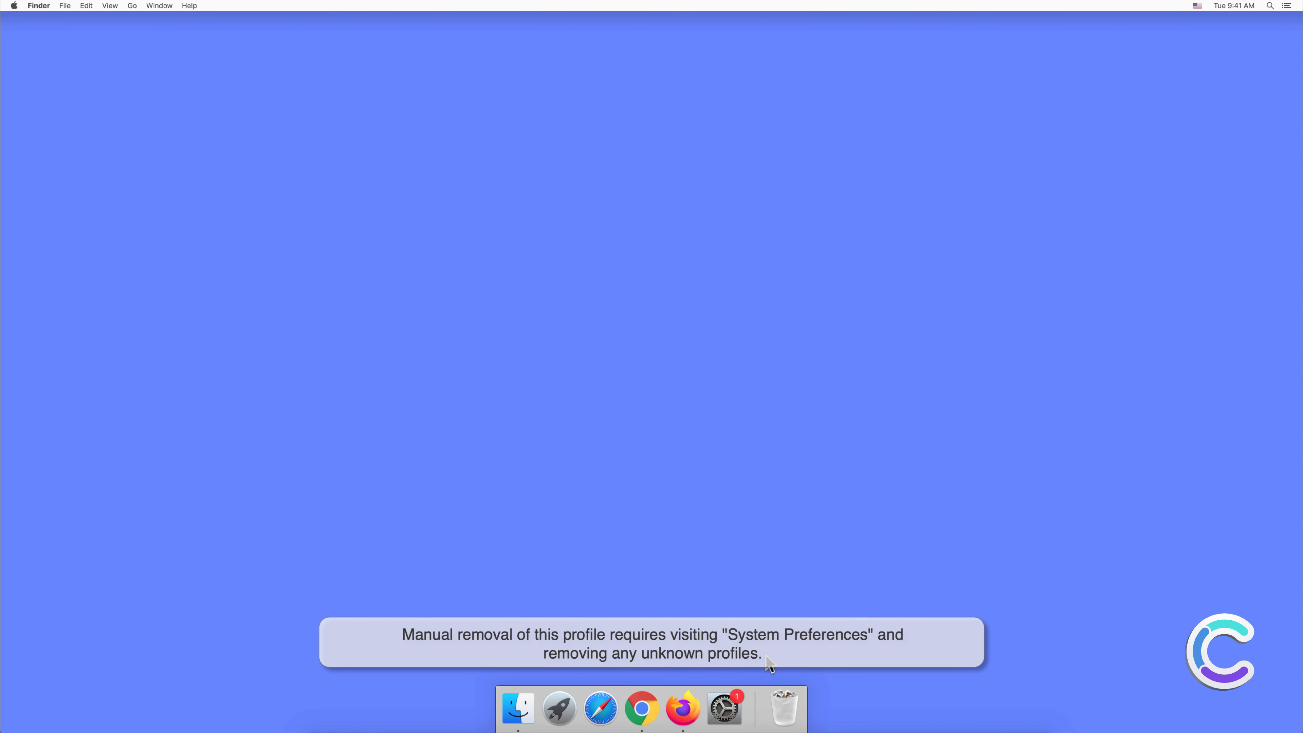
left_click(723, 707)
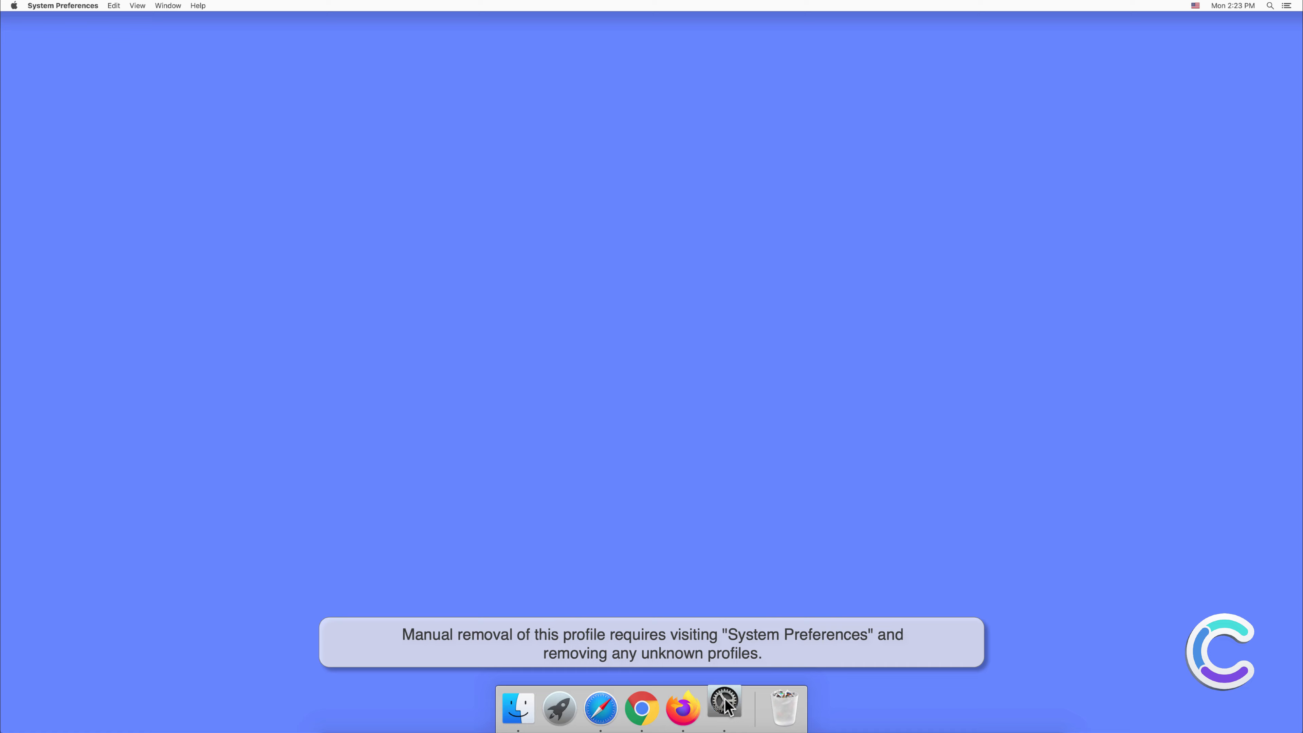
left_click(723, 708)
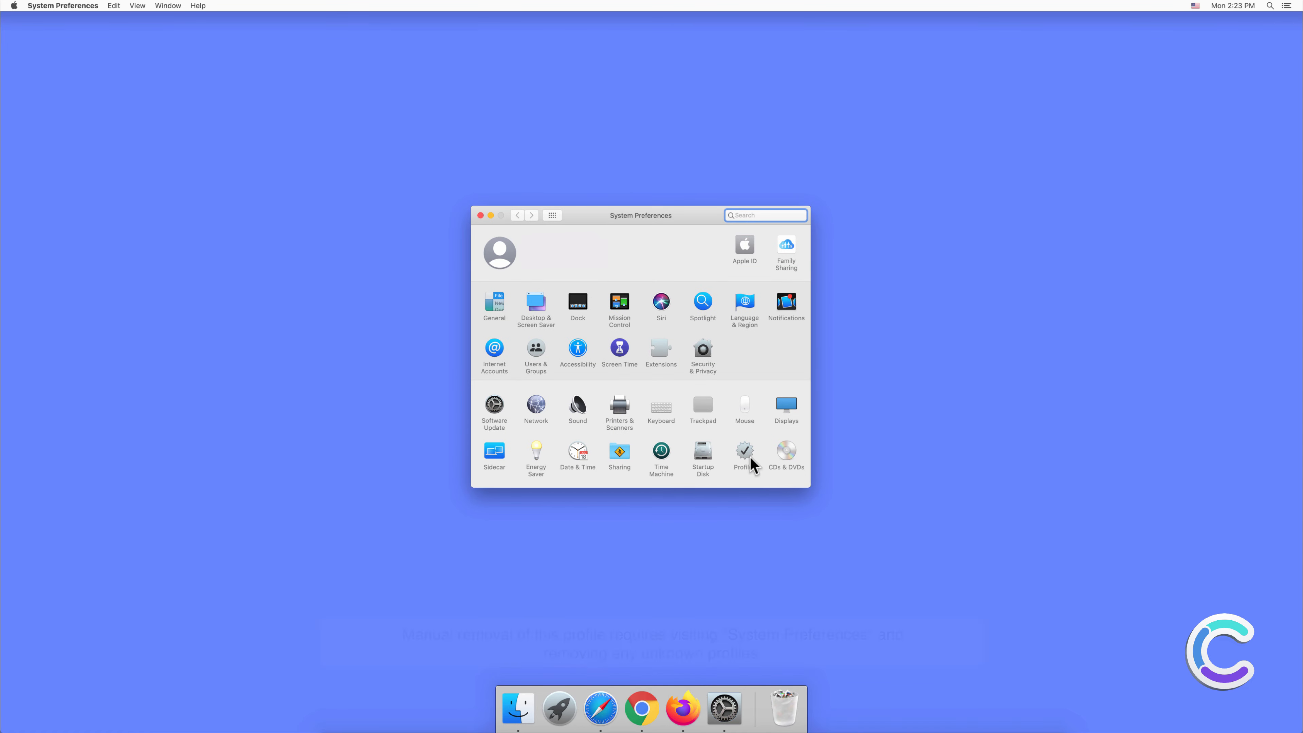
left_click(744, 450)
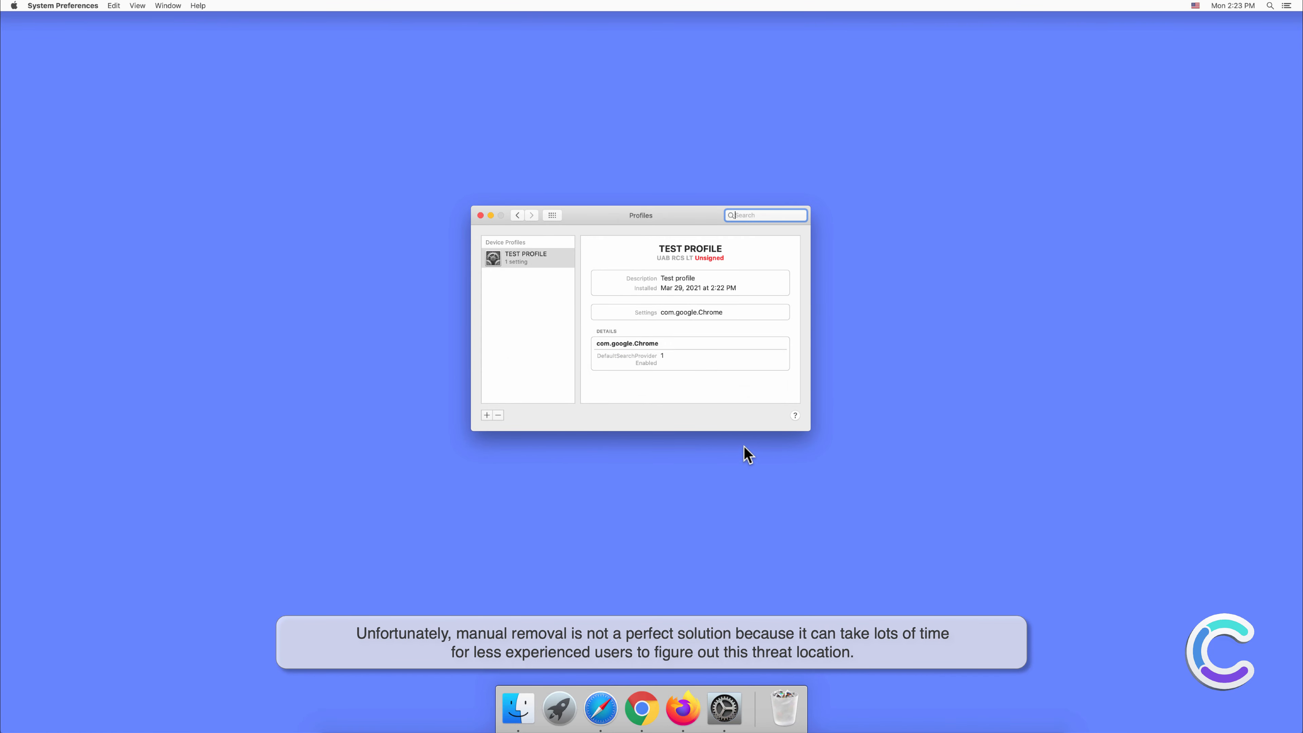
mouse_move(529, 414)
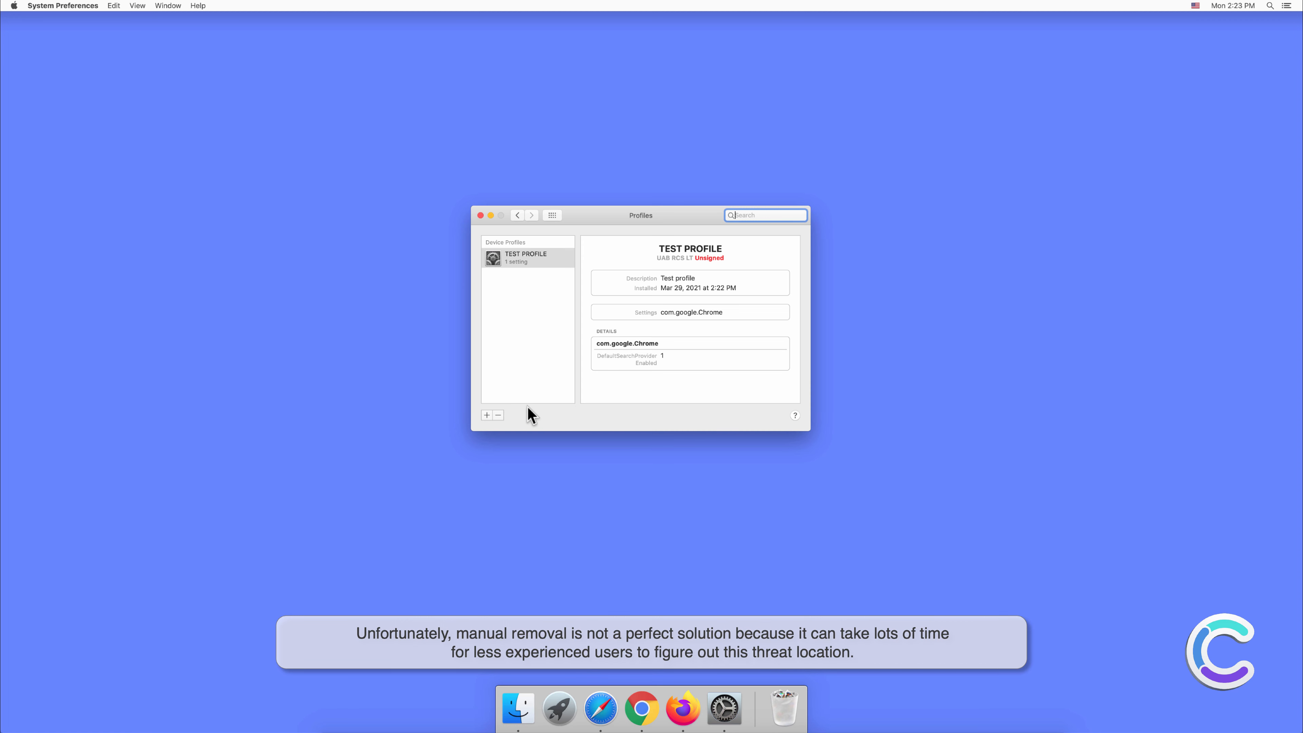
Step: Remove the locked TEST PROFILE device profile, authorizing with the administrator password
left_click(499, 415)
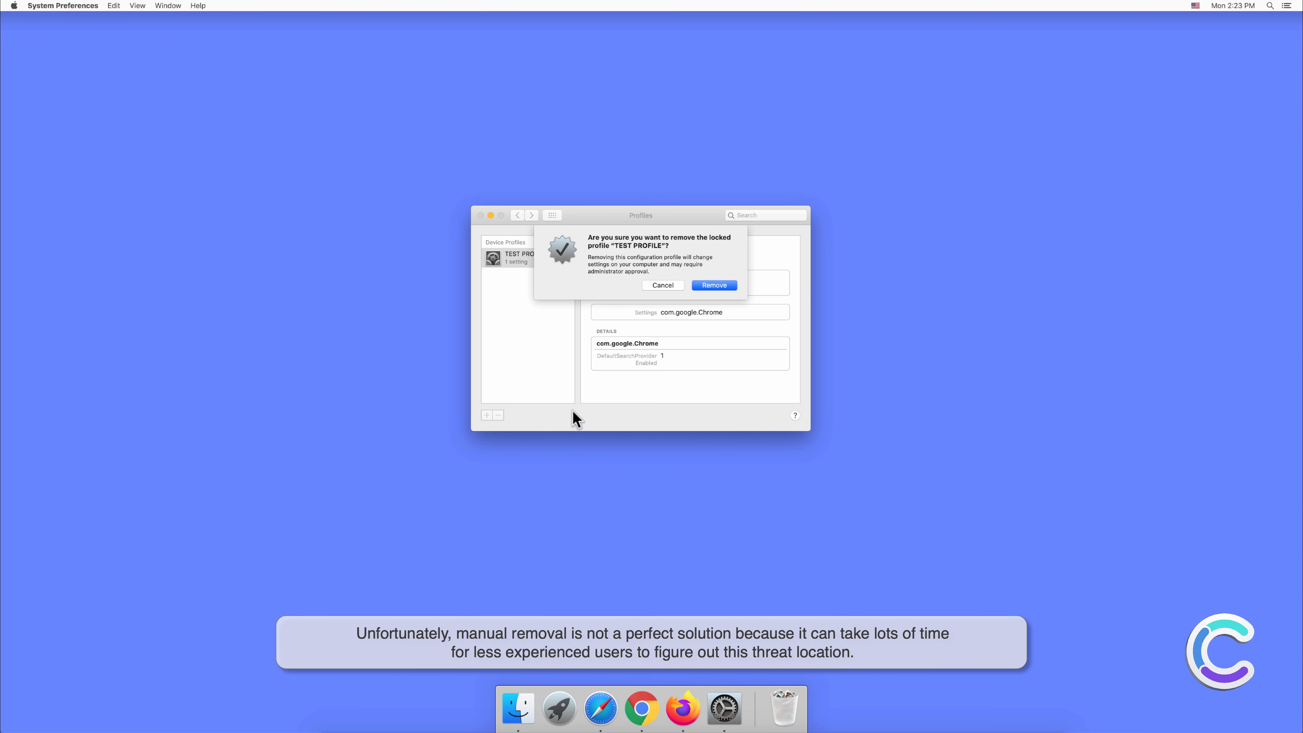
left_click(714, 285)
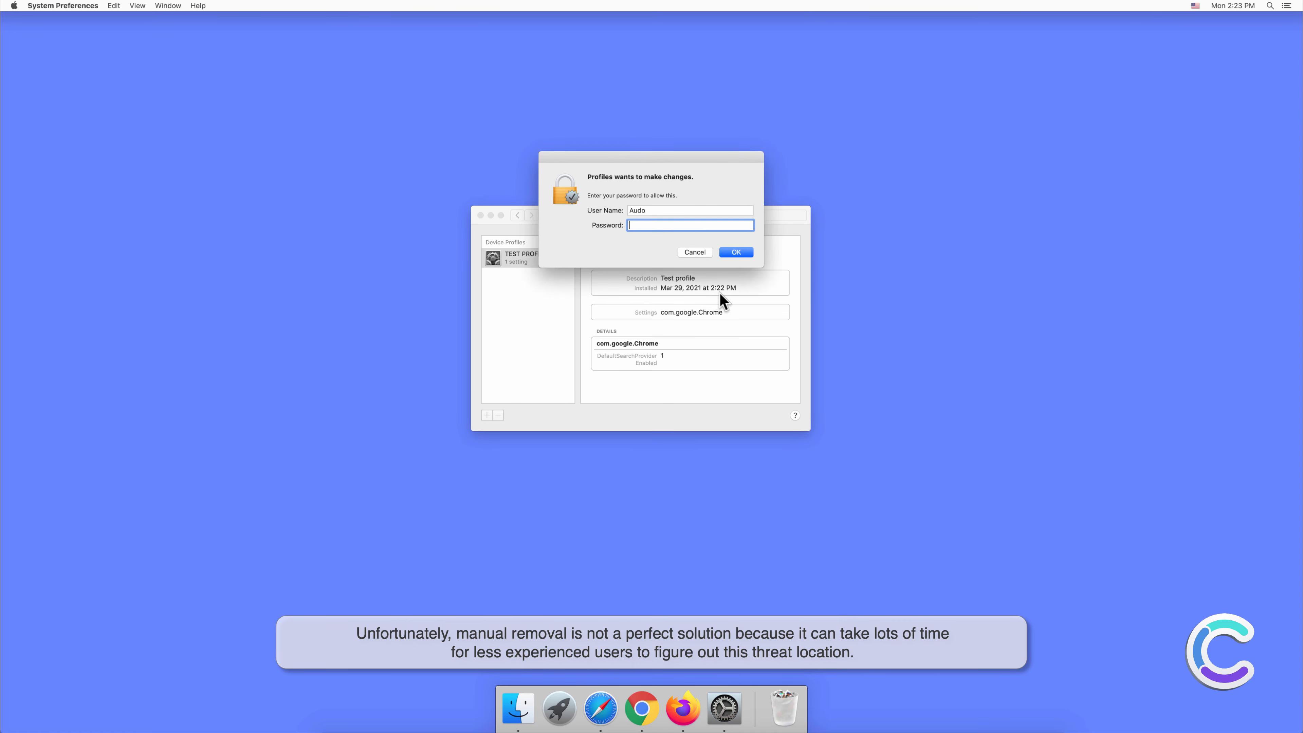
type("••••")
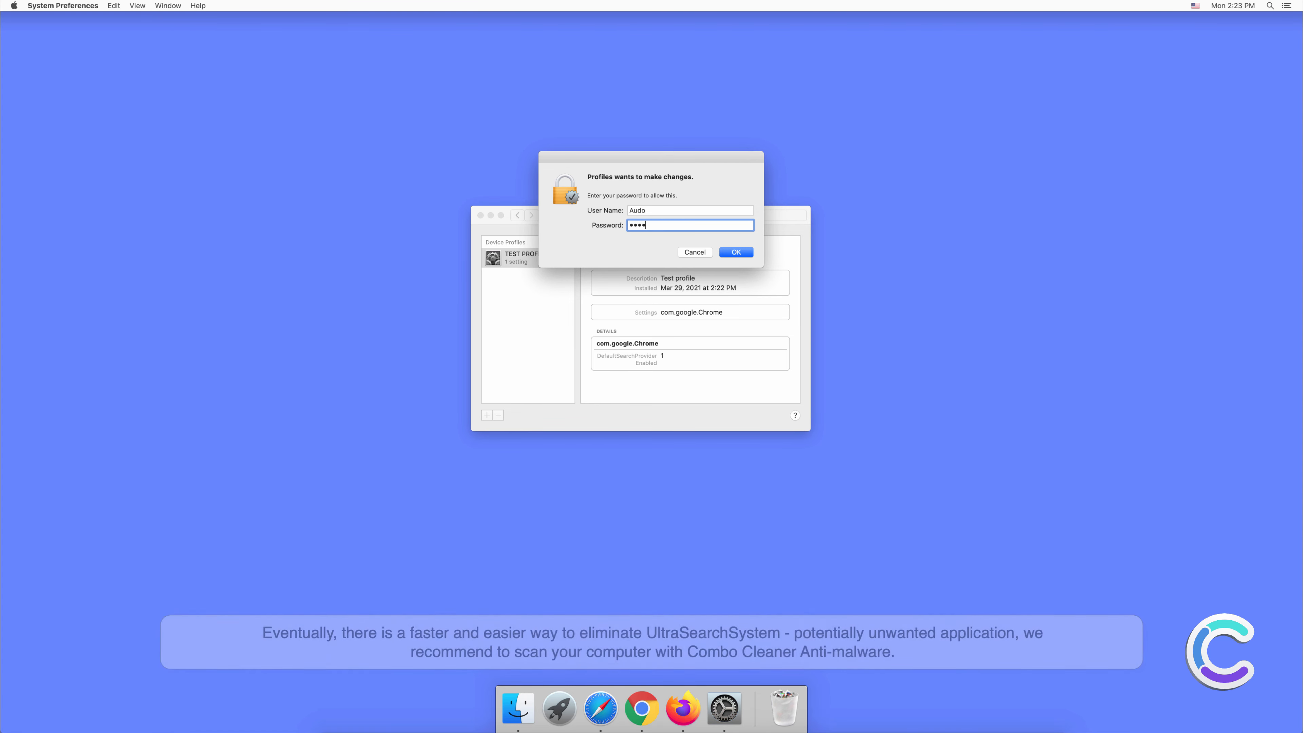
type("••")
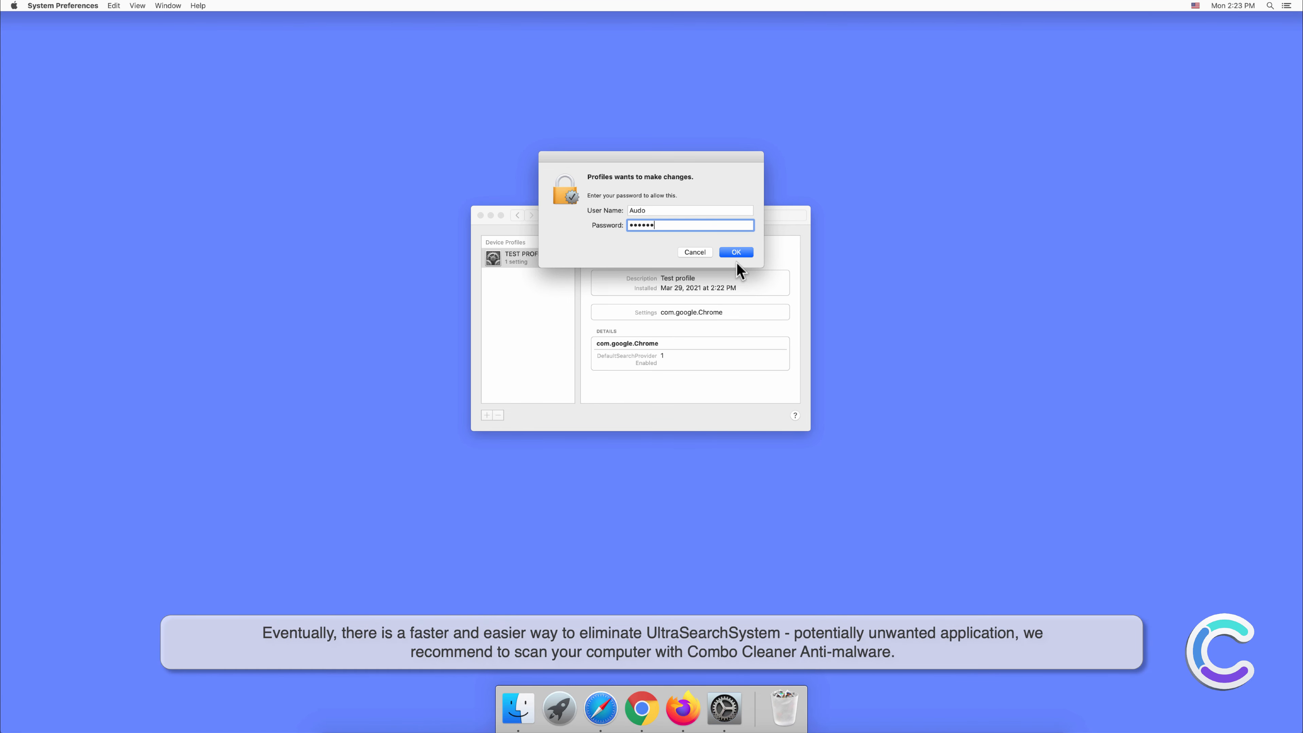
left_click(736, 252)
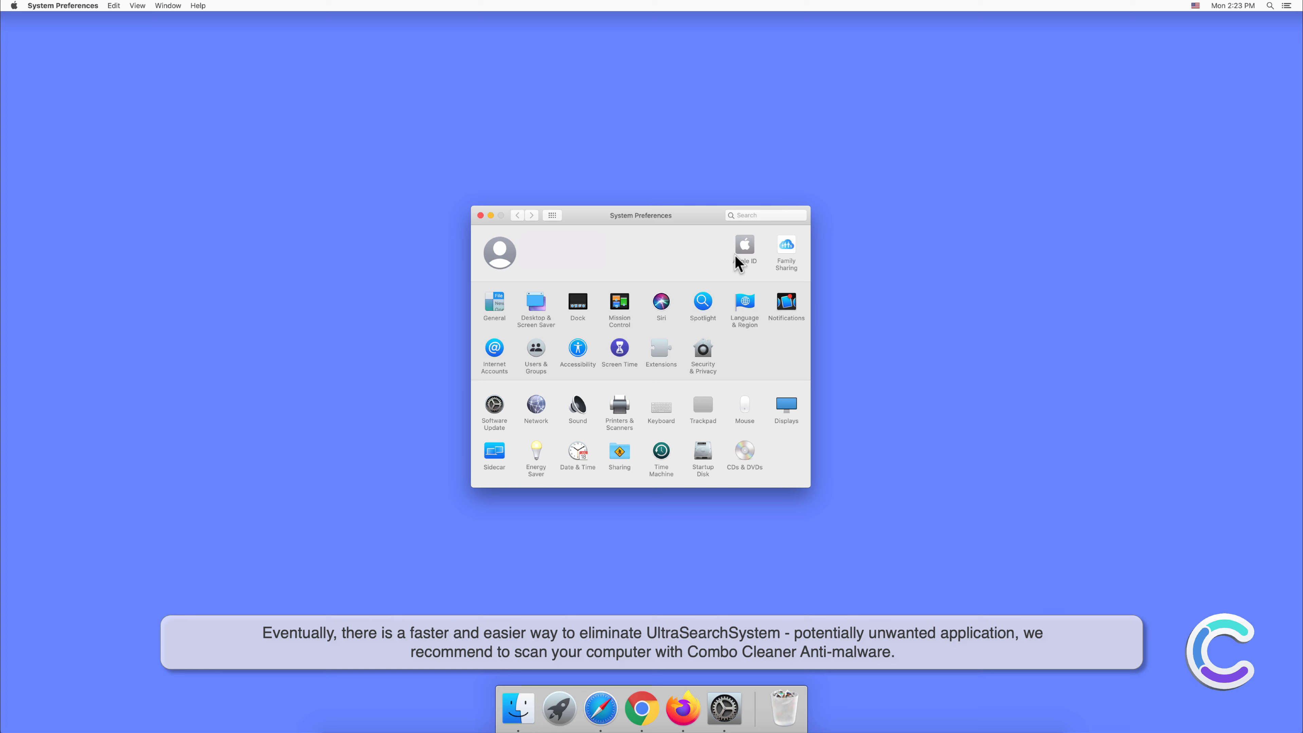
mouse_move(738, 419)
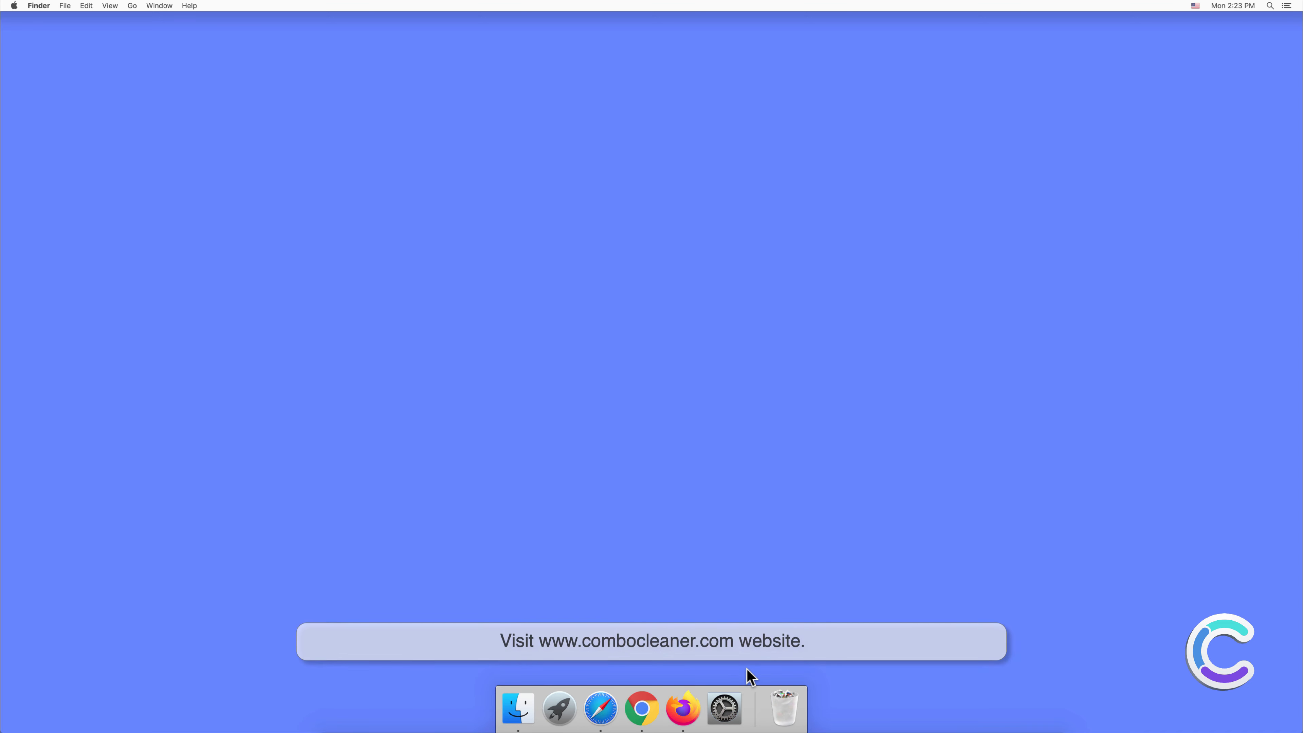
mouse_move(633, 715)
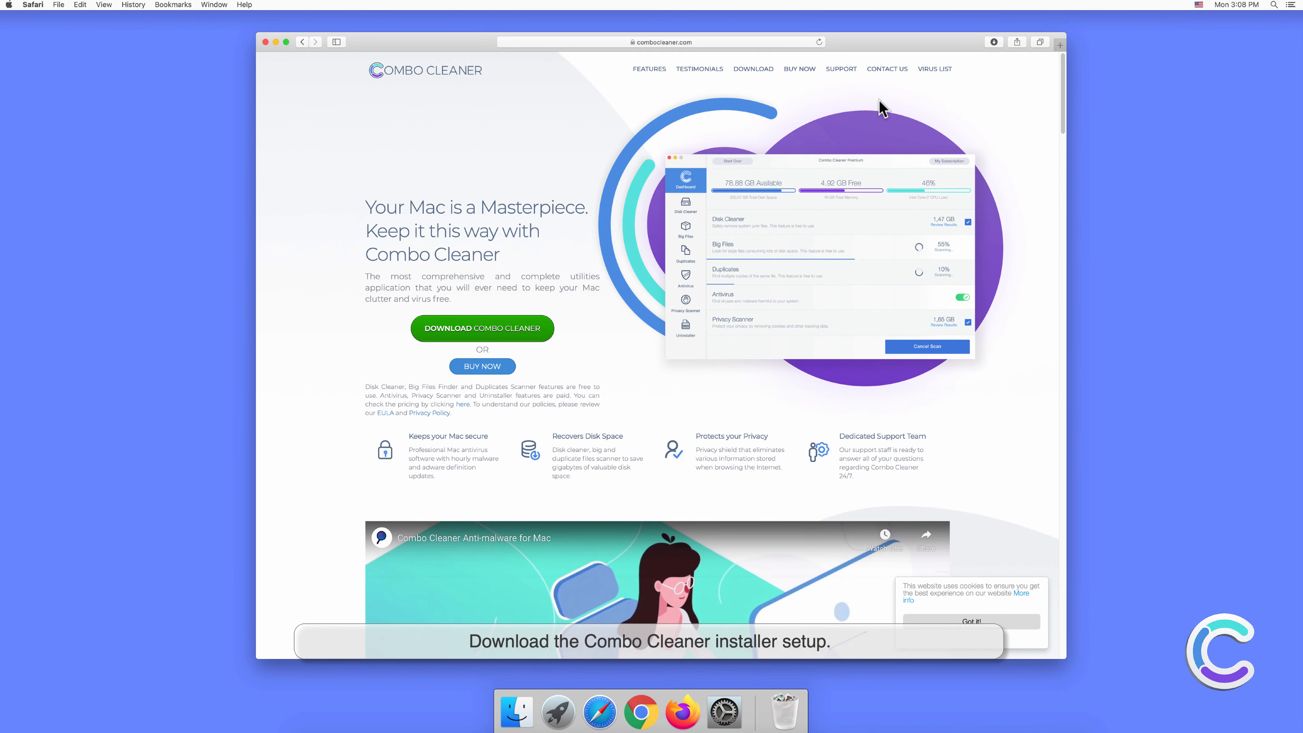
Step: Mount combocleaner.dmg from Safari's Downloads list so the installer window appears
left_click(993, 42)
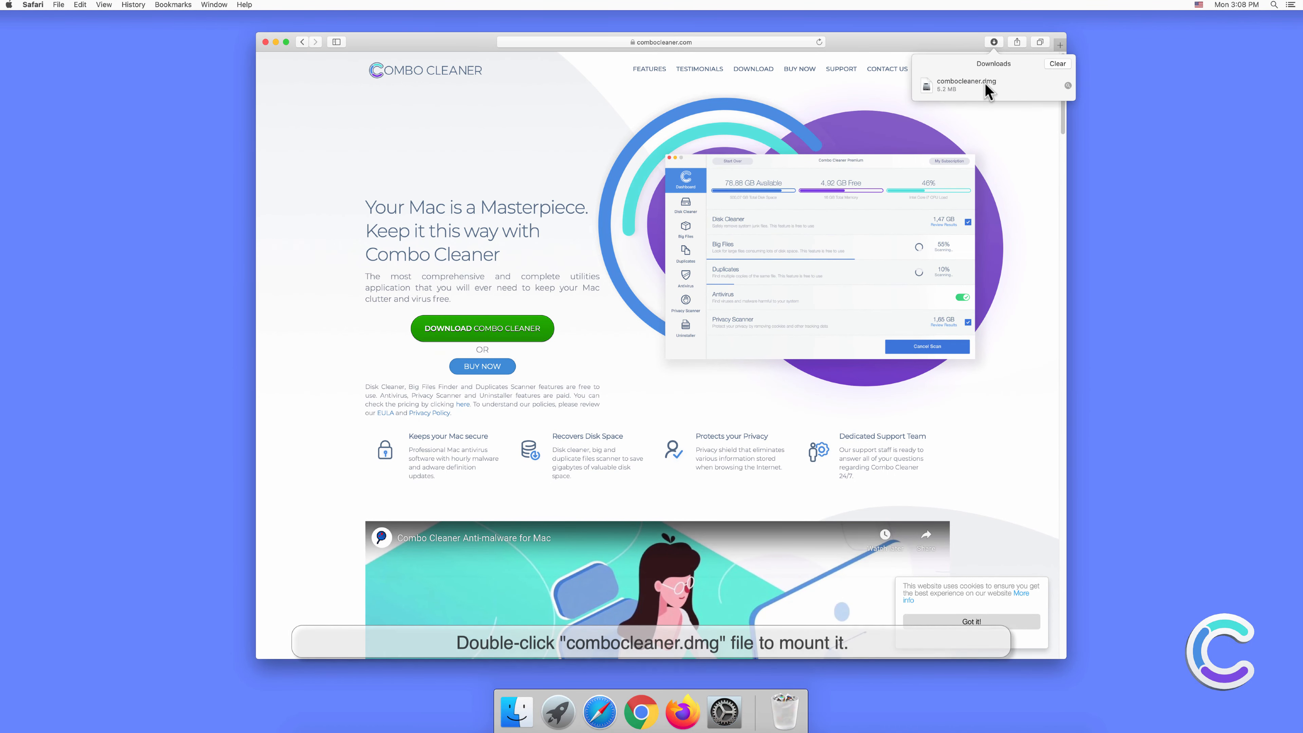
left_click(978, 85)
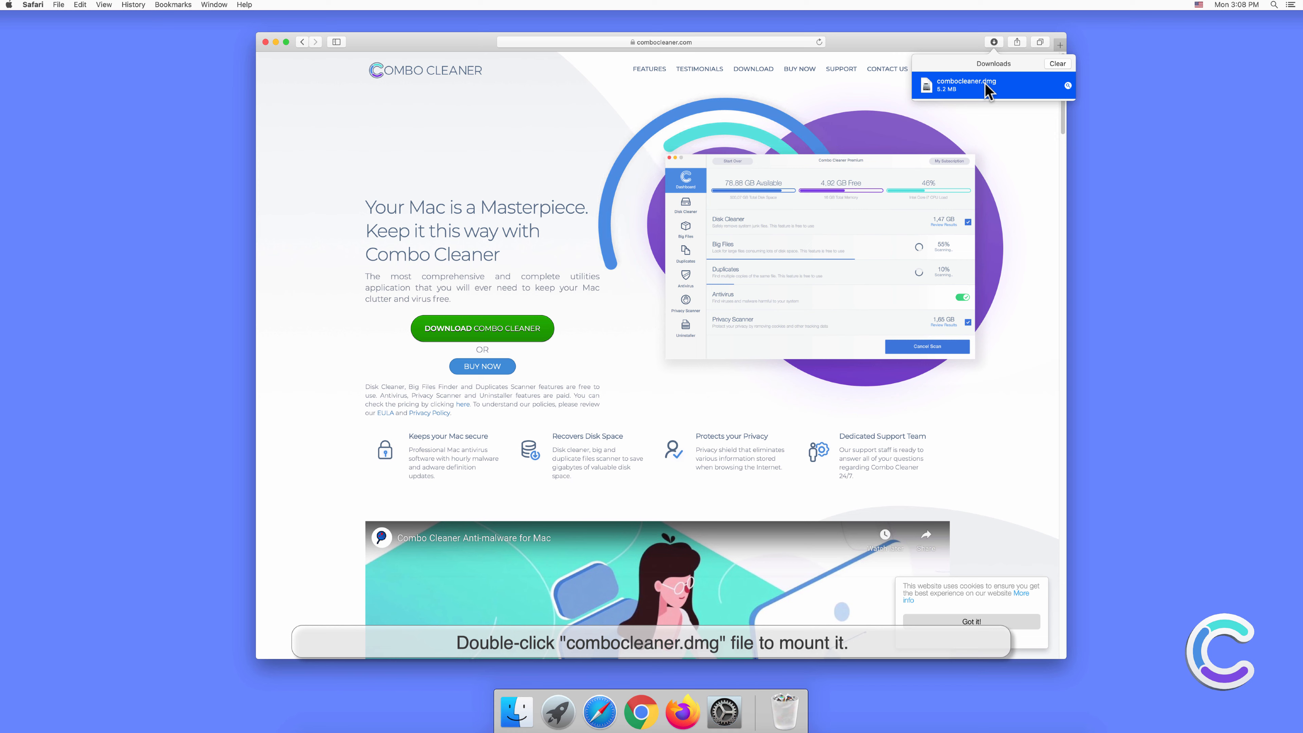
double_click(984, 85)
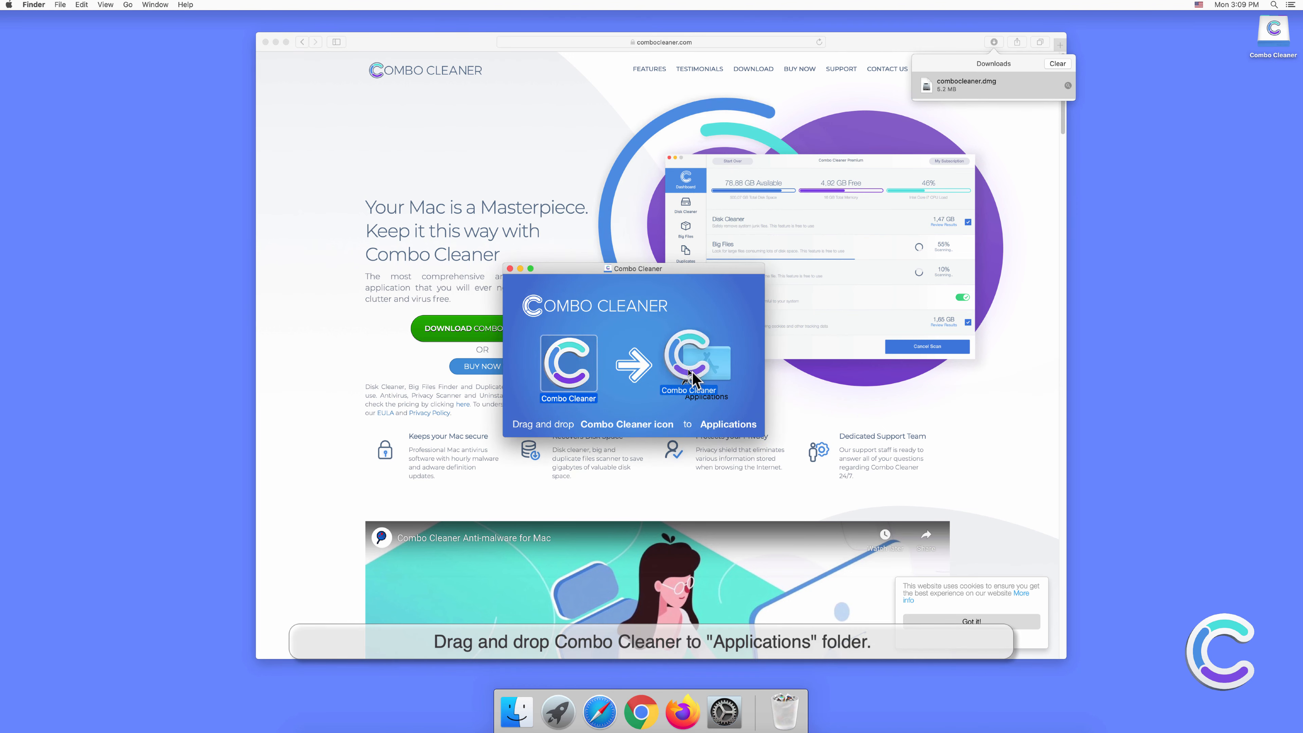
Step: Copy Combo Cleaner into Applications and launch it from Launchpad, confirming the internet-download prompt
left_click_drag(568, 366, 705, 366)
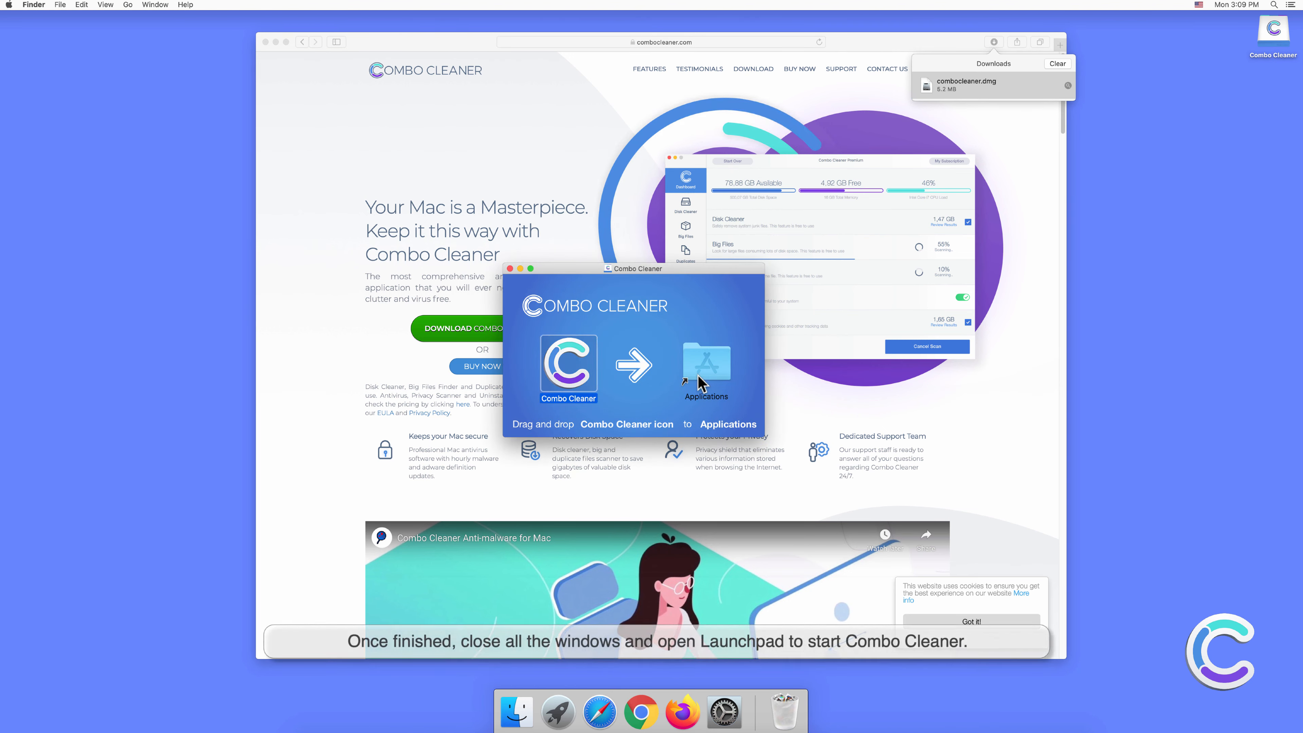
mouse_move(510, 269)
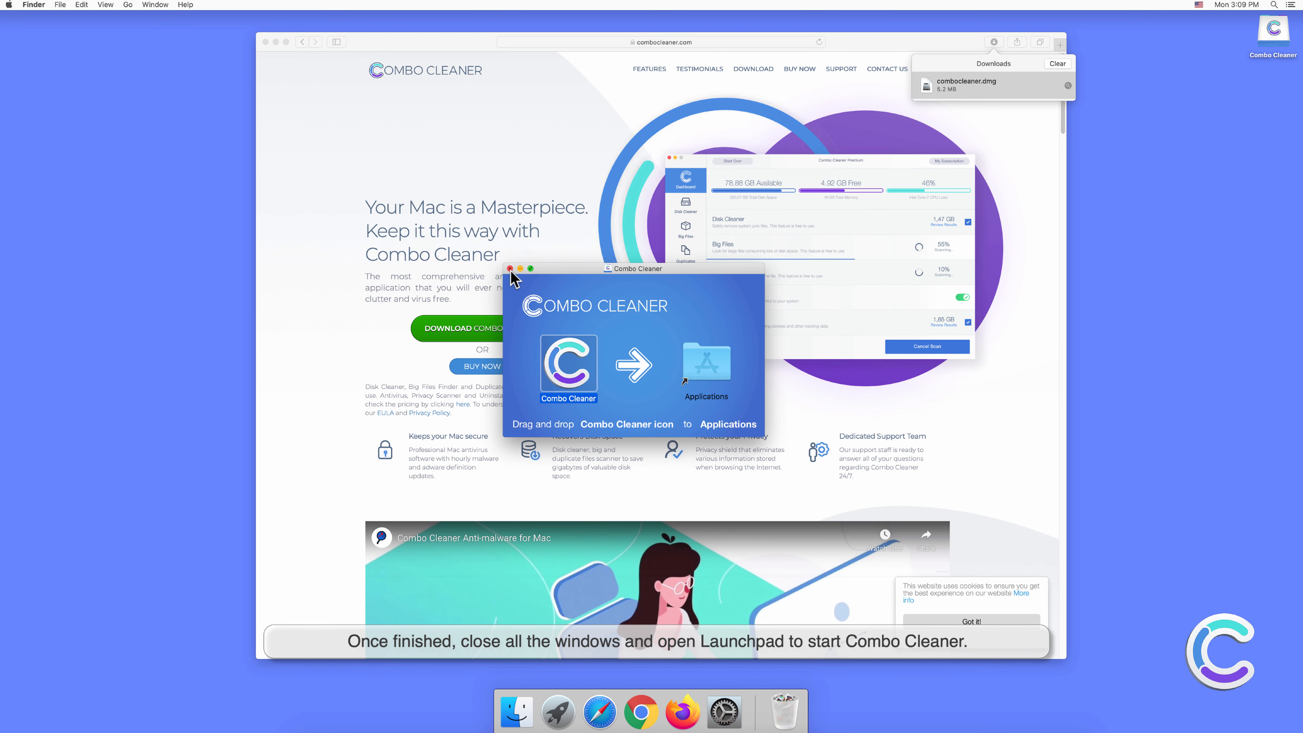
left_click(510, 269)
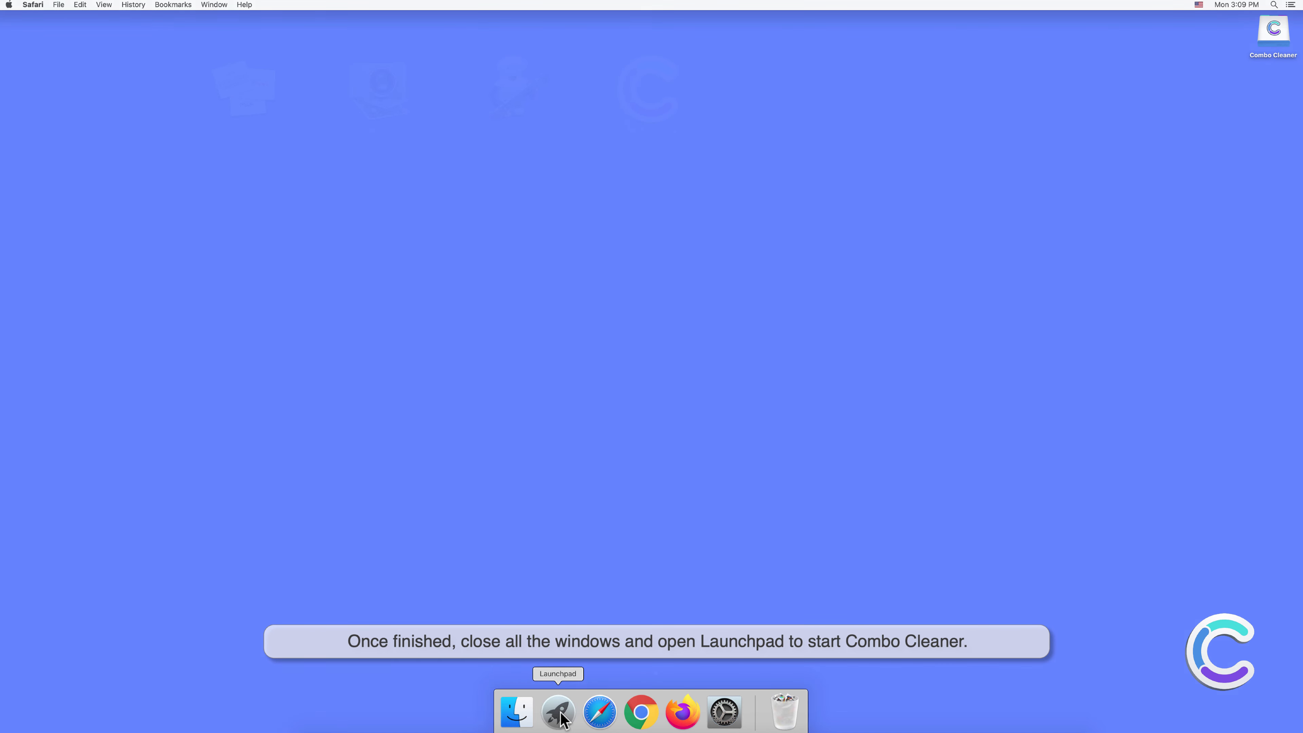
left_click(559, 714)
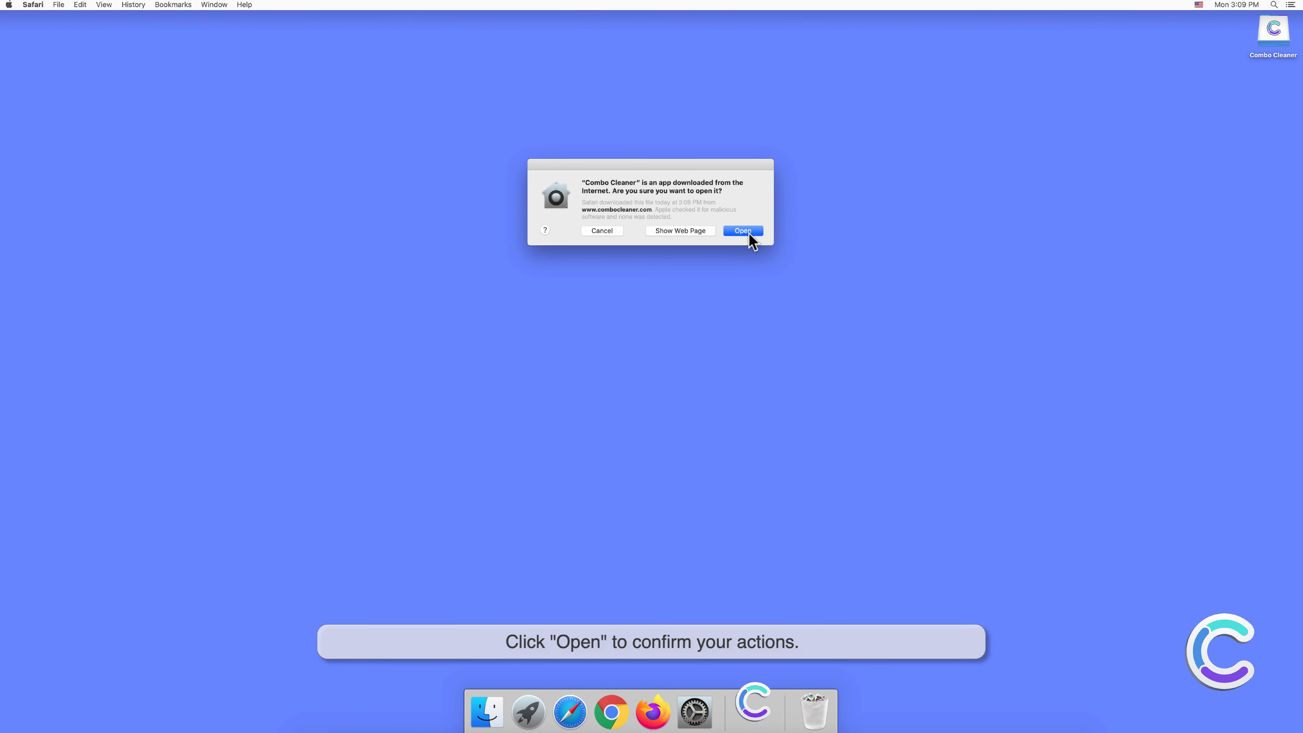
left_click(743, 231)
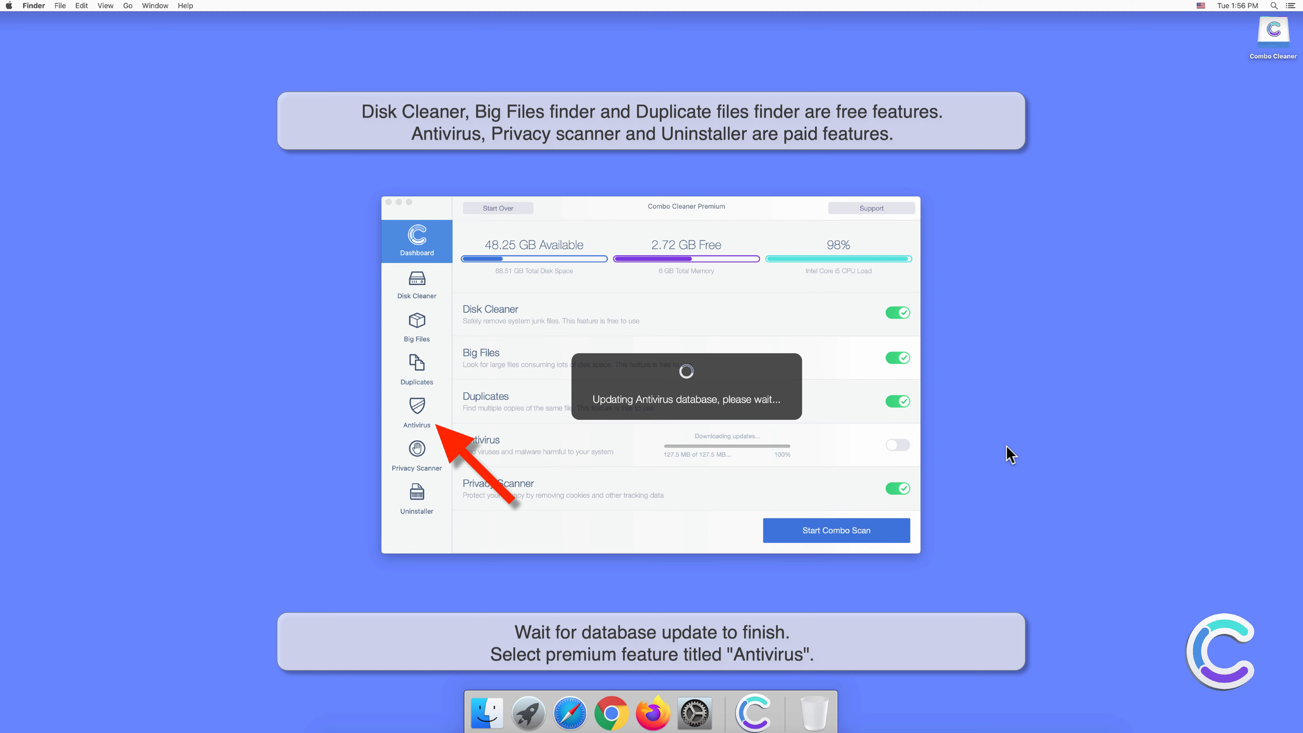
Step: Start a Full Scan from Combo Cleaner's Antivirus section
left_click(416, 411)
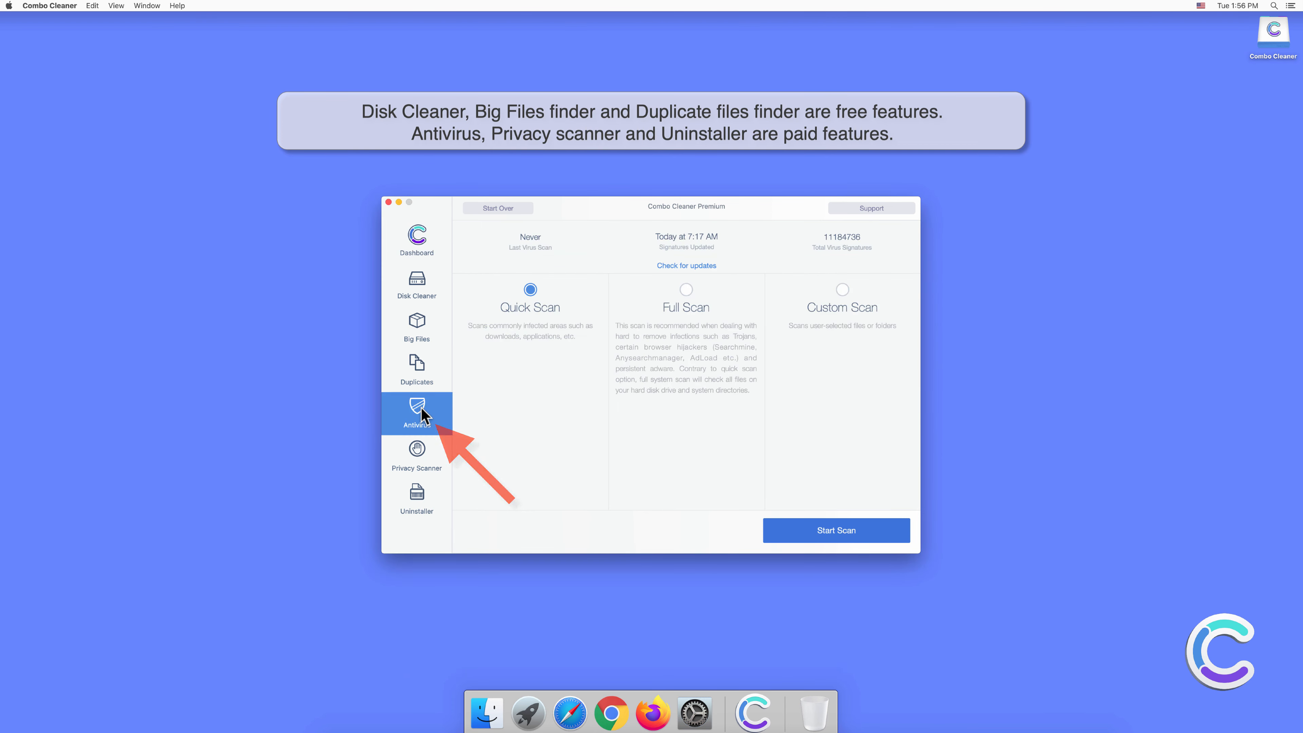
left_click(685, 289)
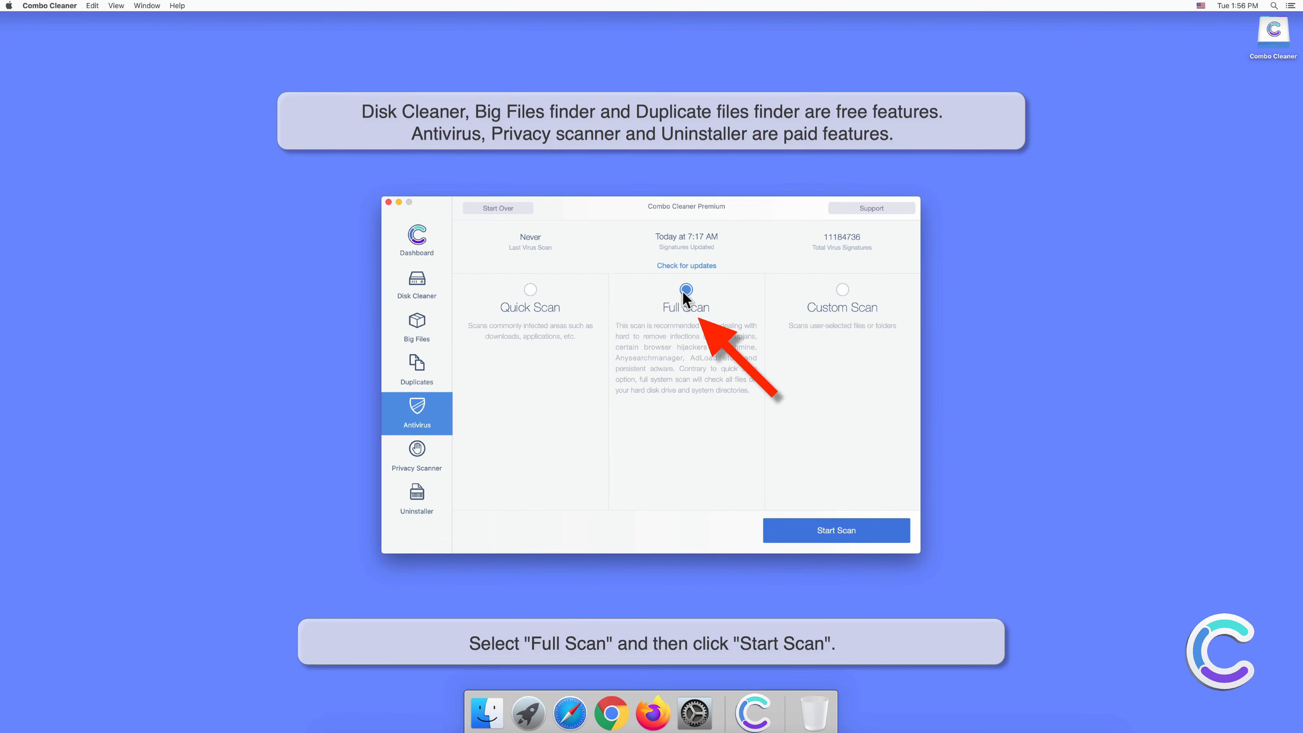
left_click(836, 531)
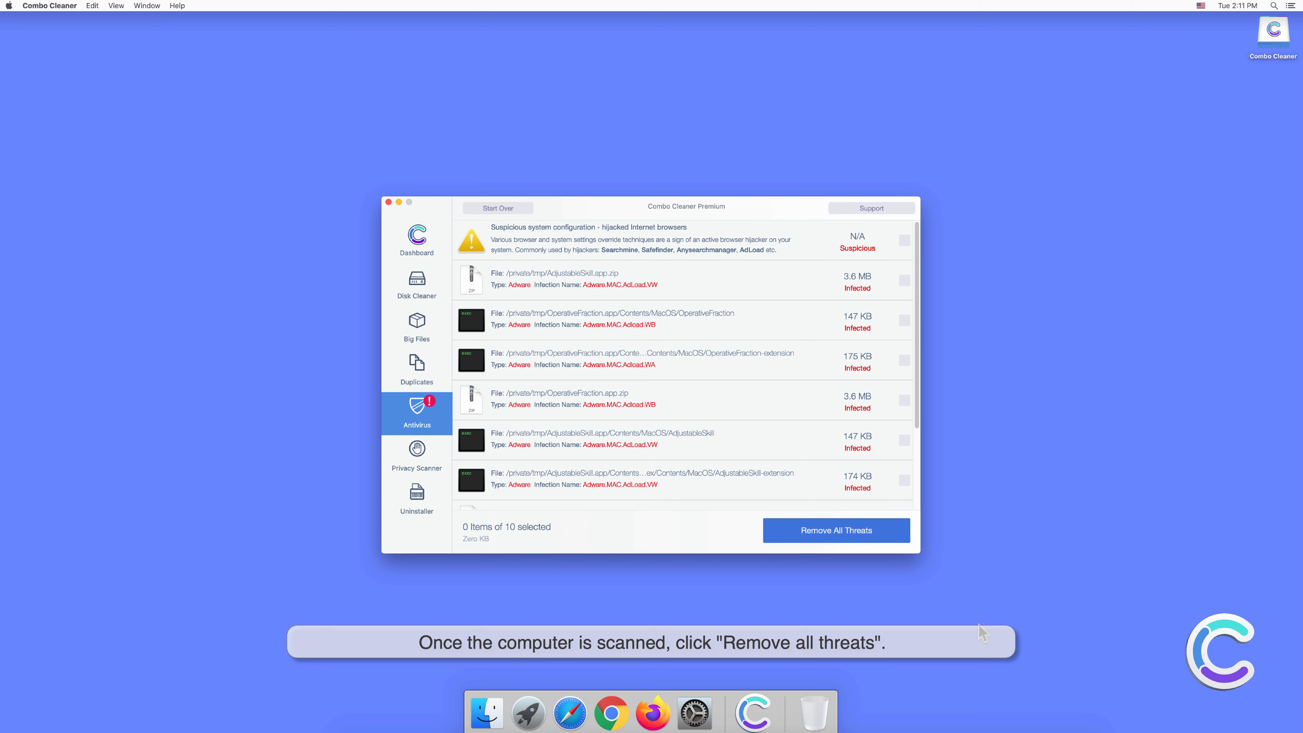
Step: Remove All Threats with the admin password and accept the restart to finish cleanup
left_click(837, 530)
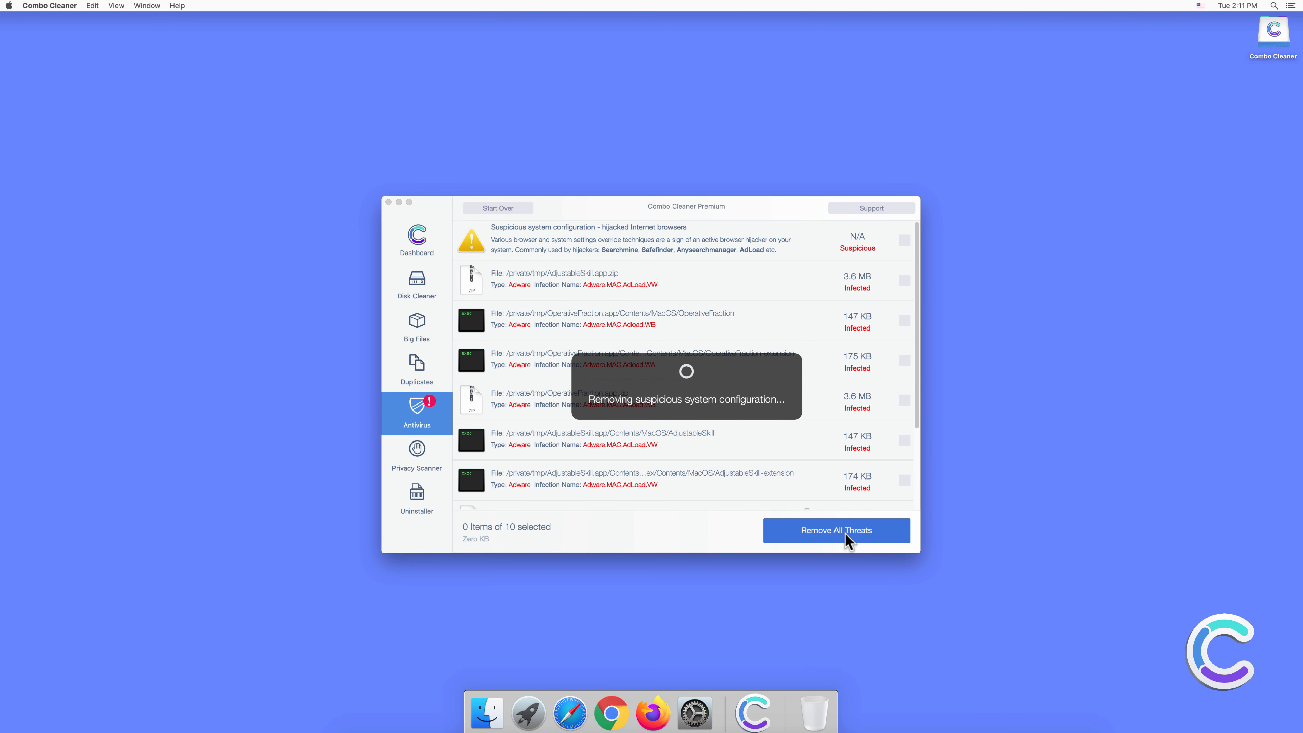
left_click(836, 531)
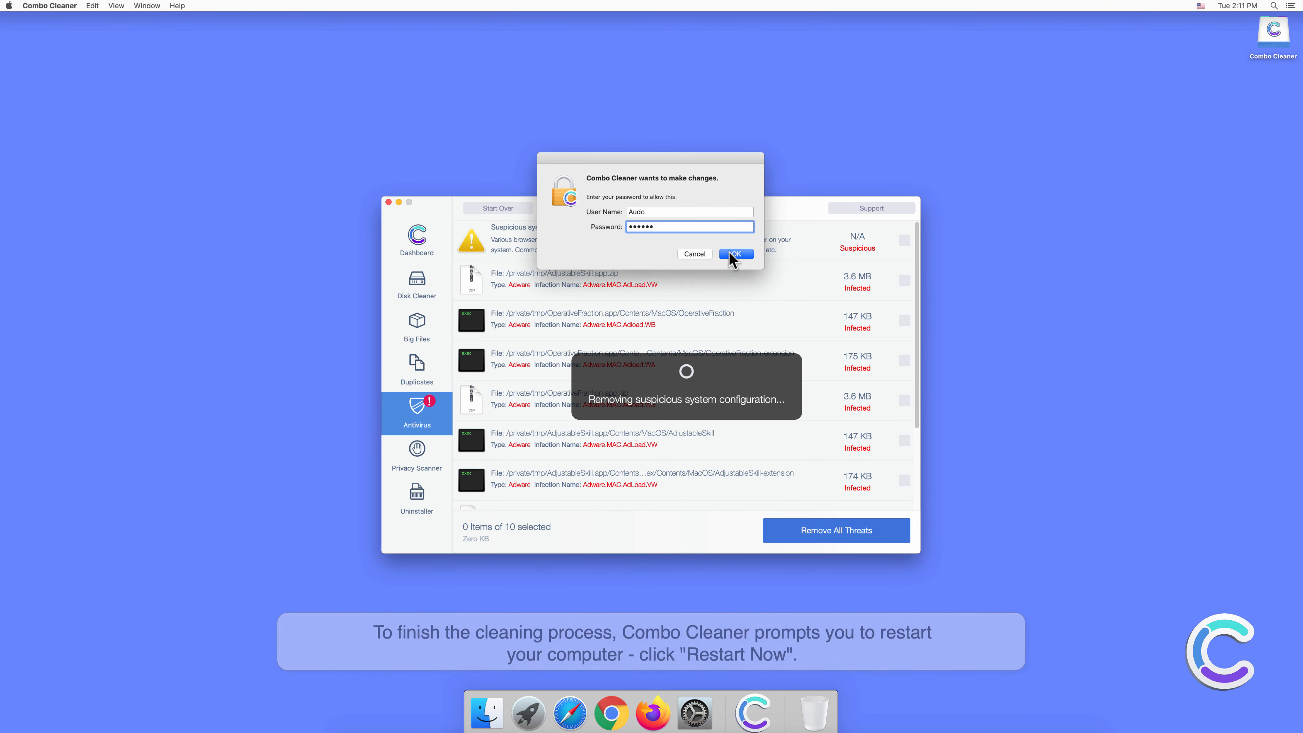
left_click(737, 254)
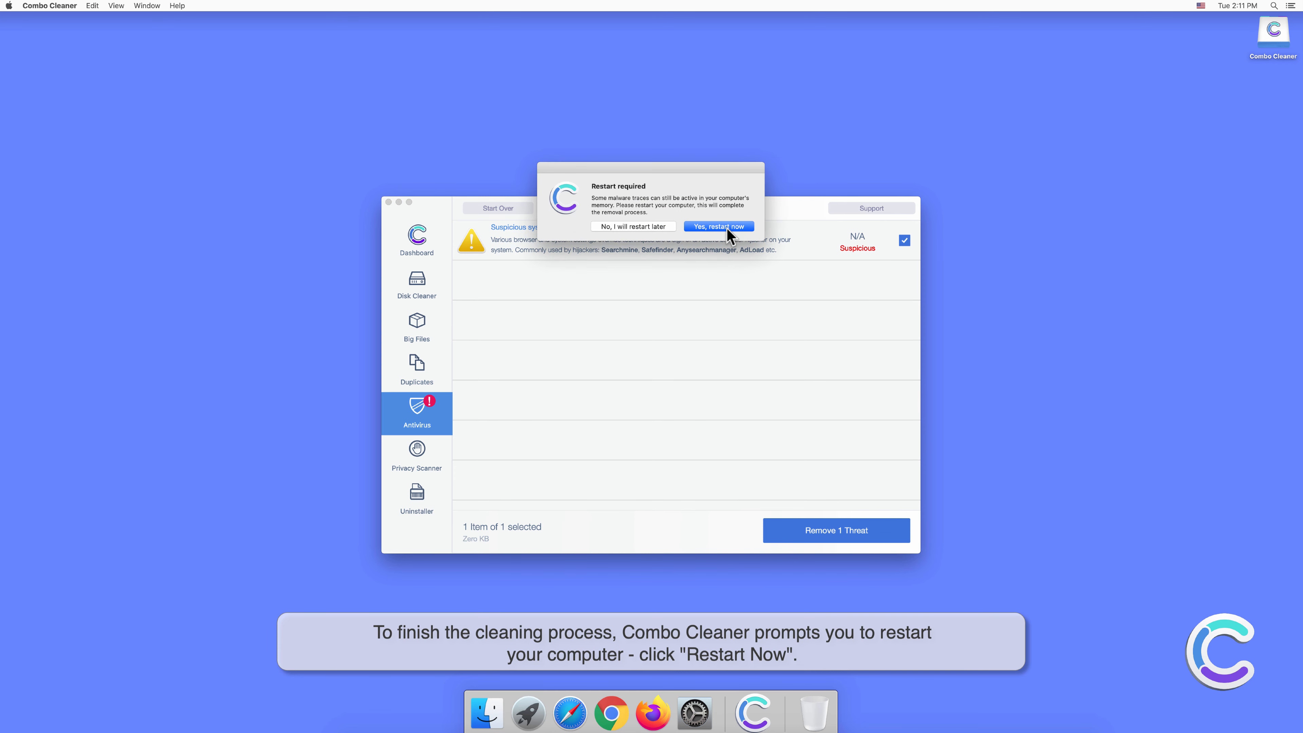
left_click(718, 227)
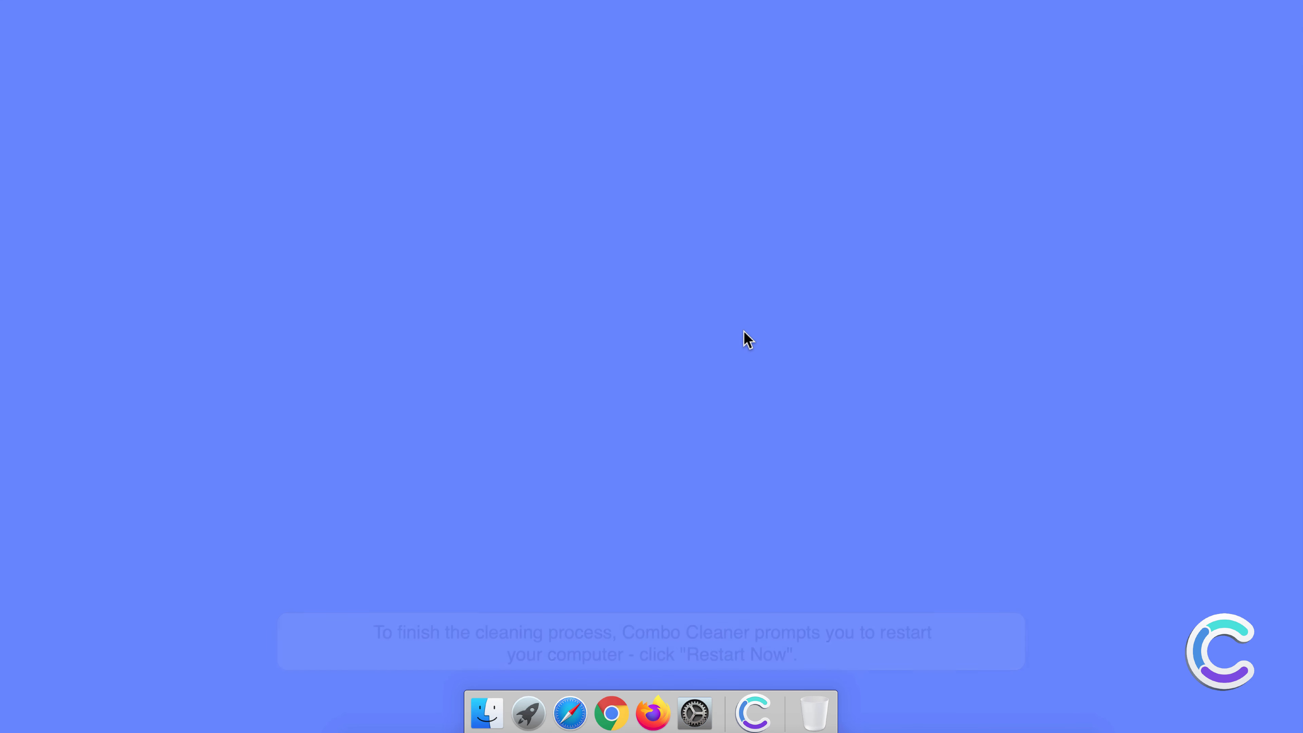